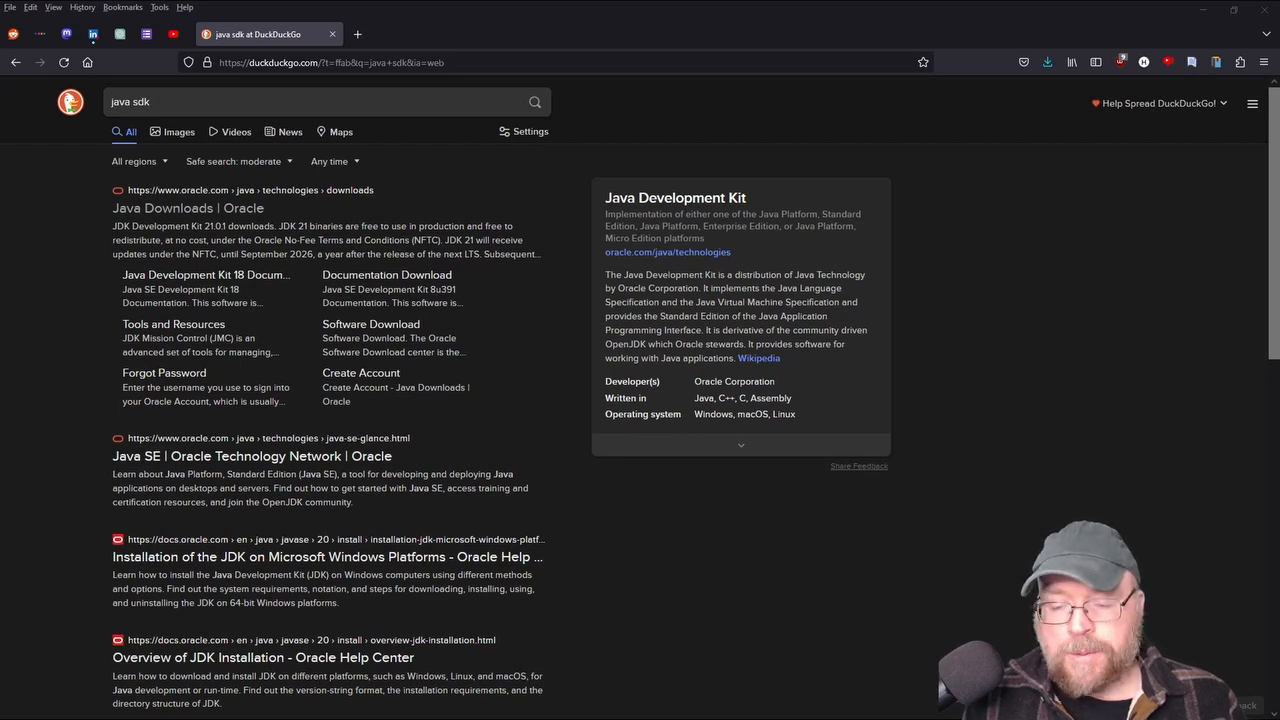
mouse_move(196, 214)
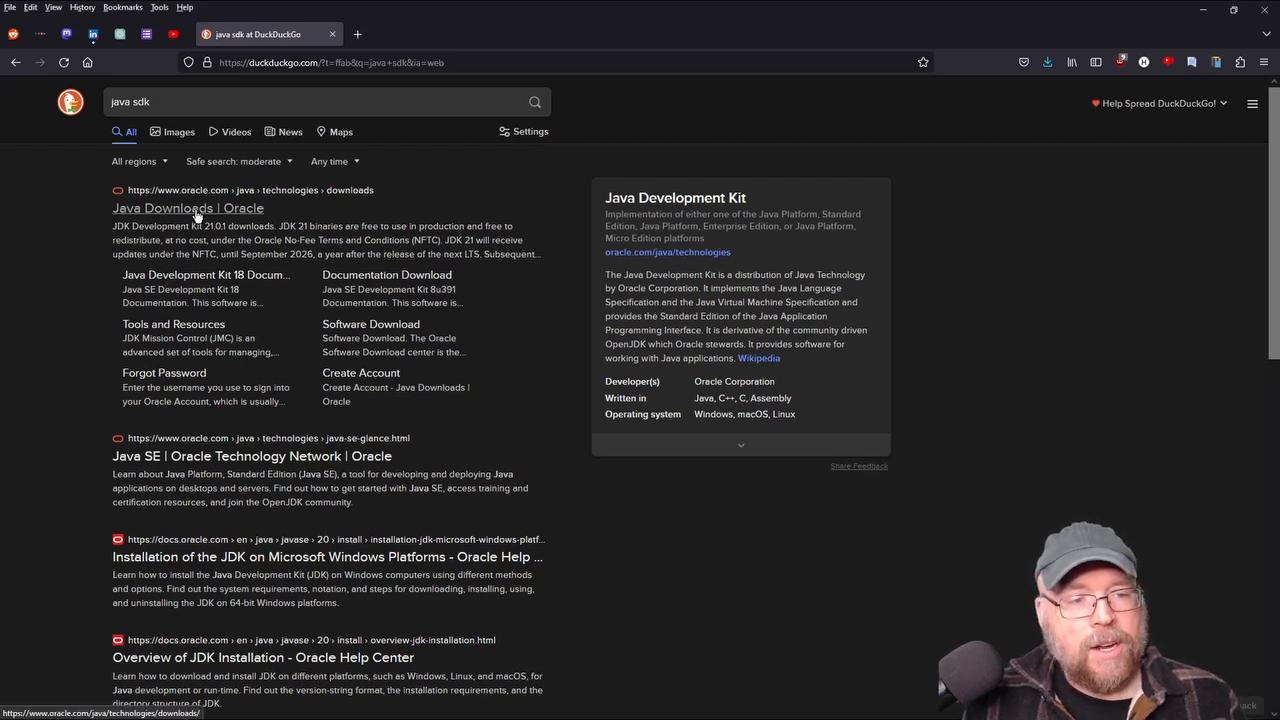
- Open the 'Java Downloads | Oracle' result and scroll to the JDK 21.0.1 downloads table
left_click(188, 208)
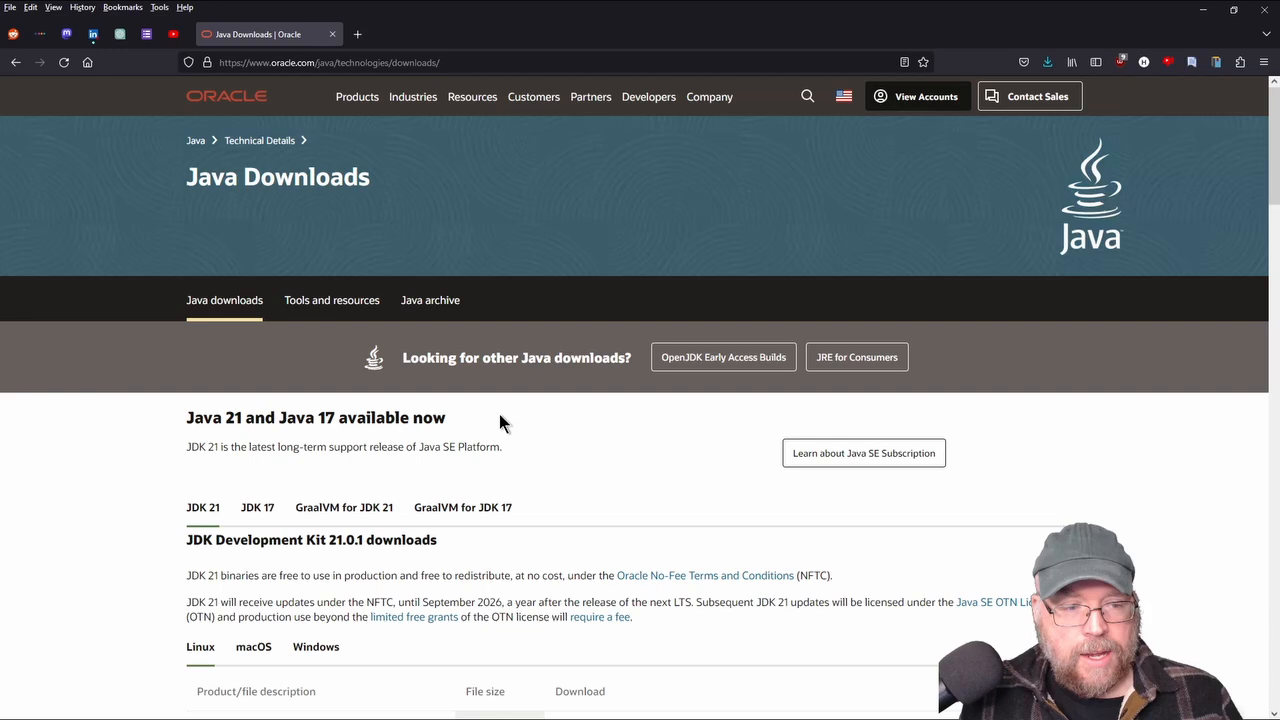
scroll("down", 3)
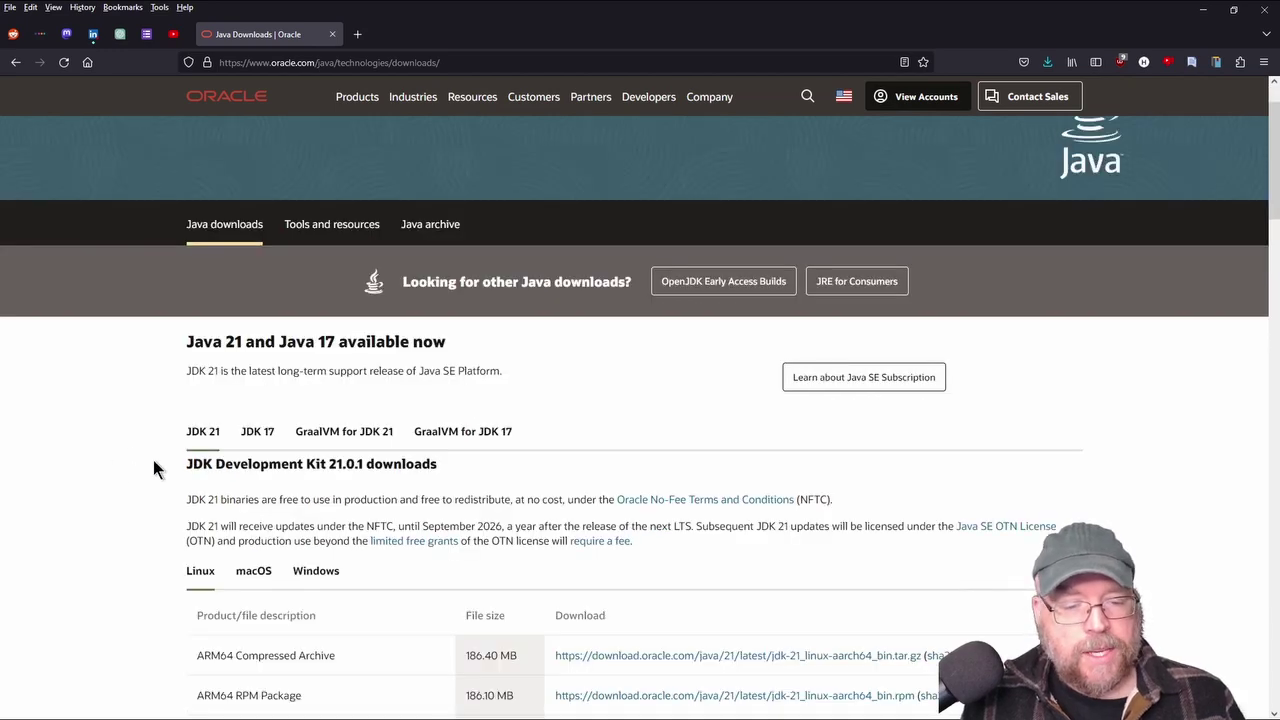
scroll("down", 3)
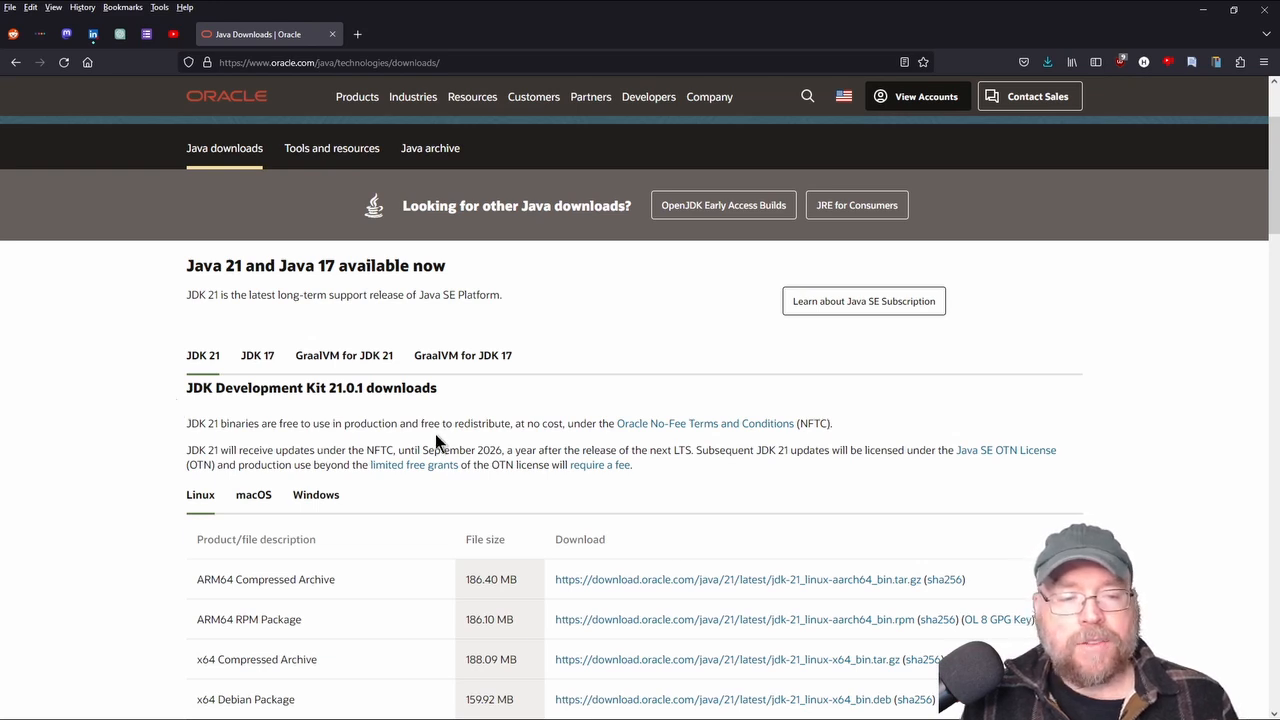
mouse_move(606, 401)
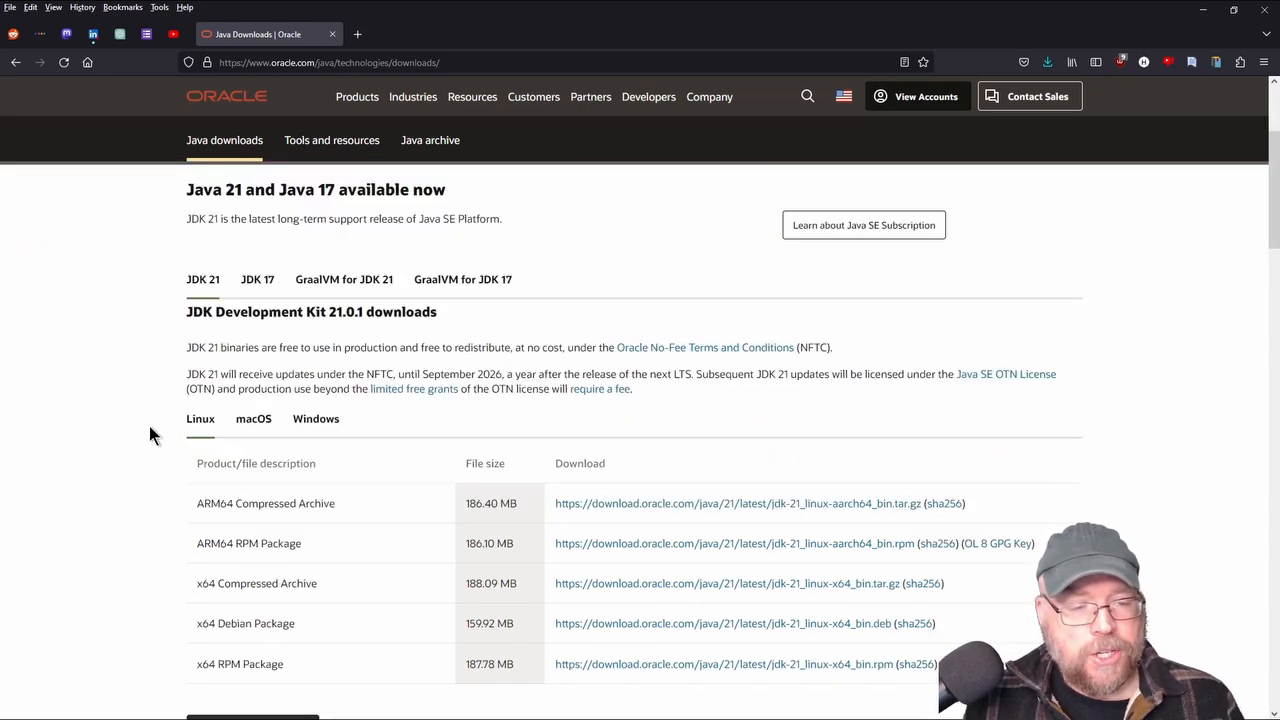
- Switch the JDK 21 downloads table to the Windows files
left_click(315, 418)
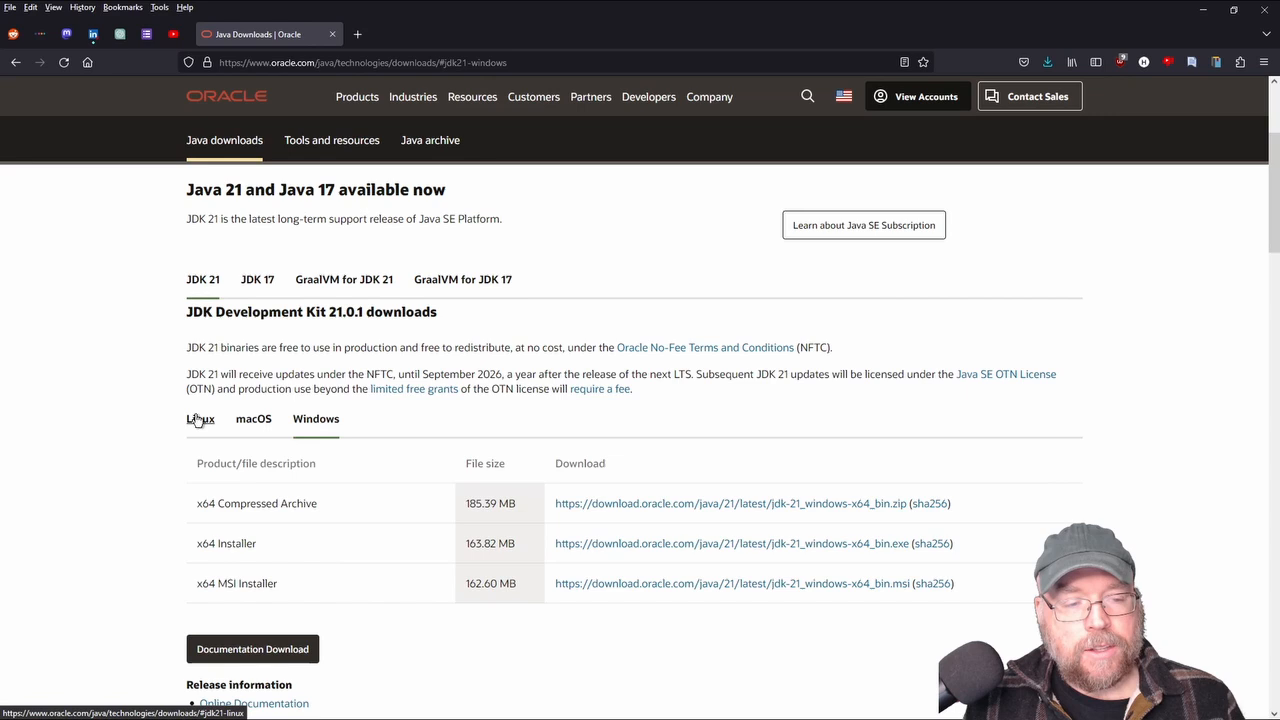
mouse_move(360, 567)
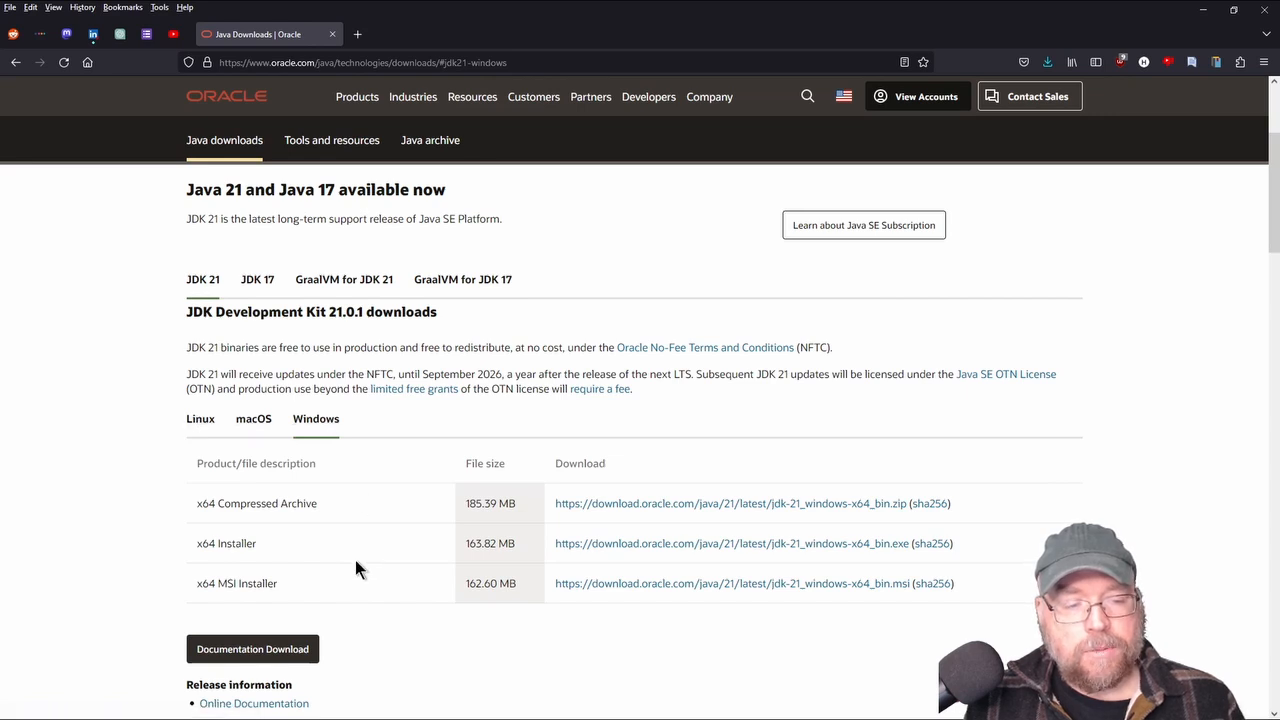
mouse_move(235, 553)
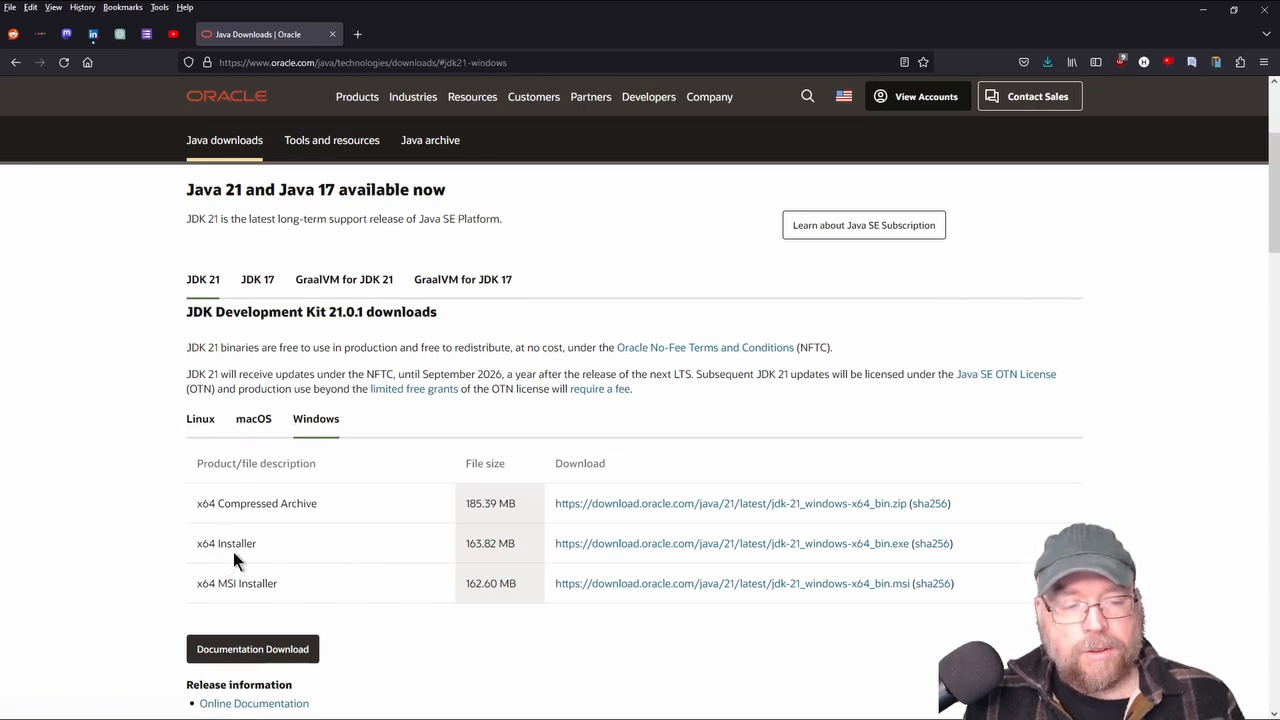
mouse_move(962, 508)
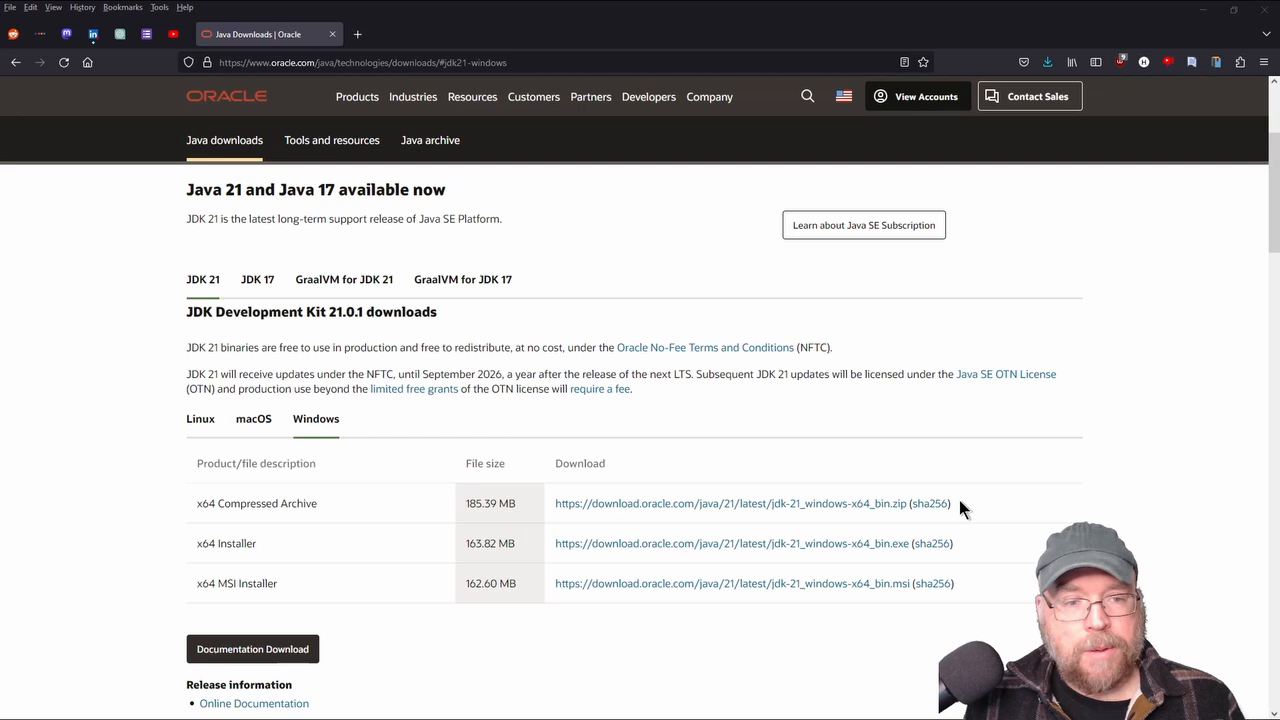
mouse_move(647, 131)
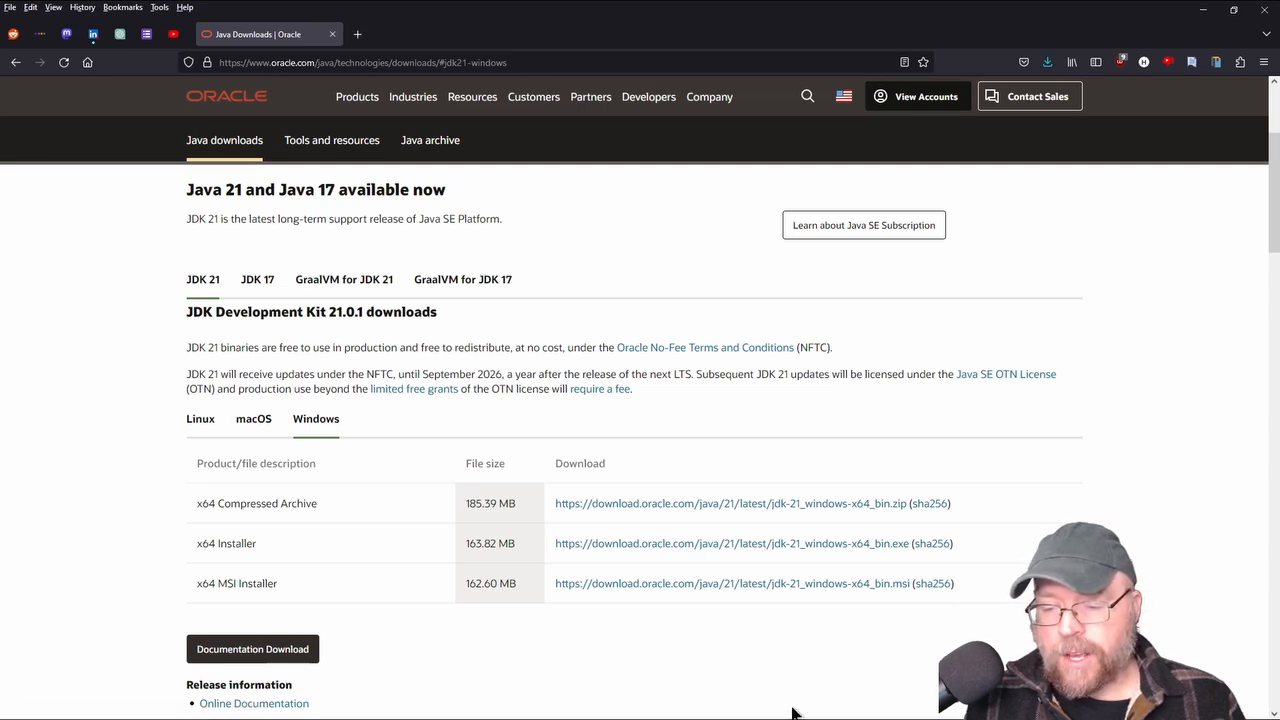
mouse_move(912, 245)
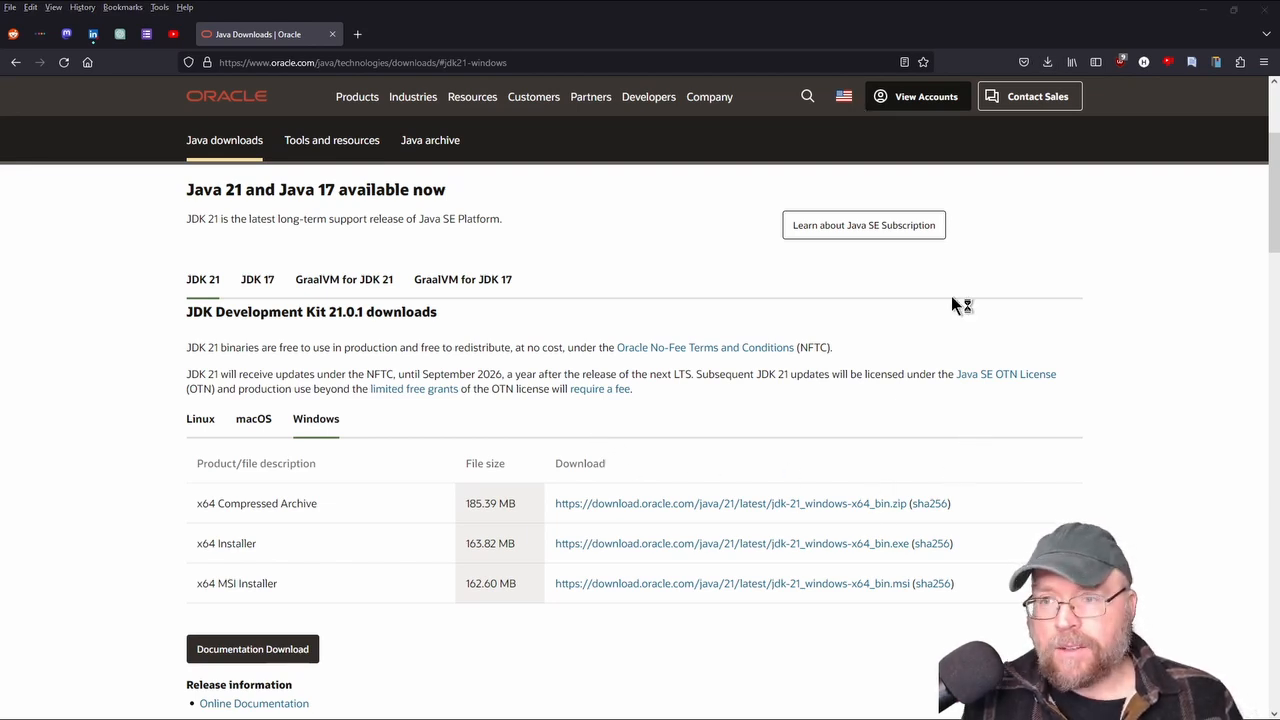
mouse_move(851, 543)
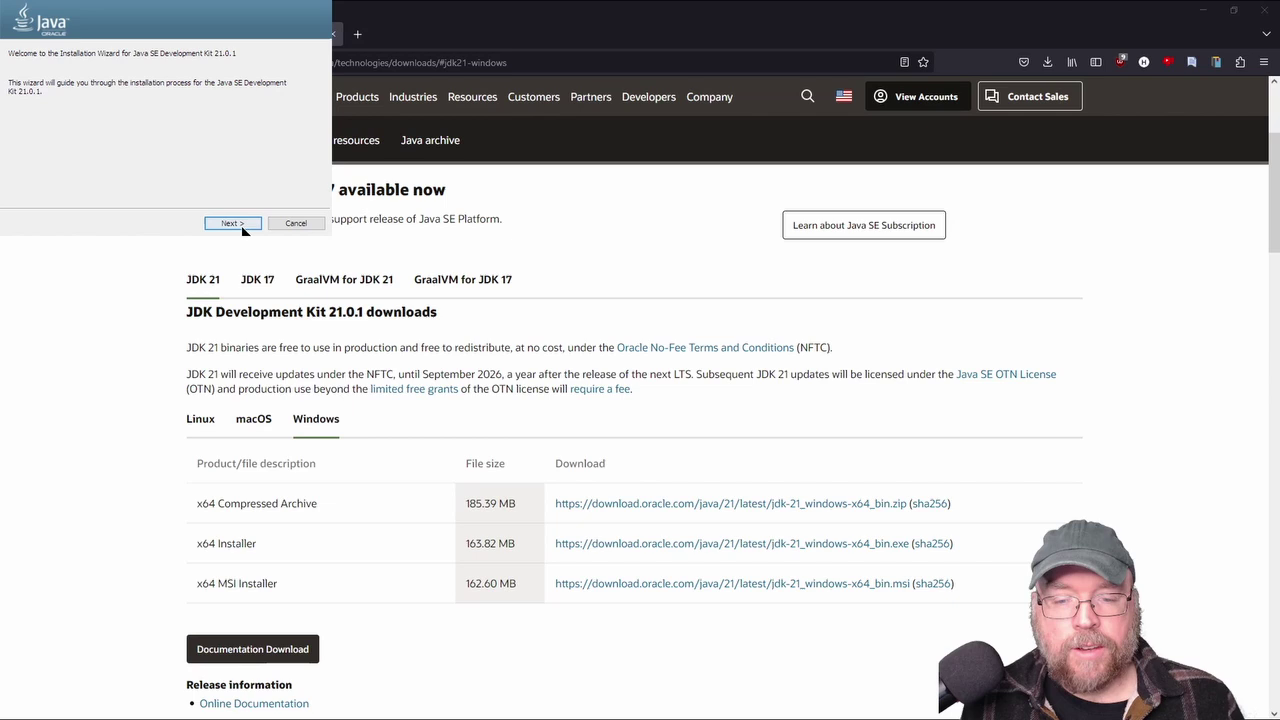
- Install JDK 21.0.1 to F:\Program Files\Java\jdk-21, then close the finished installer
left_click(232, 223)
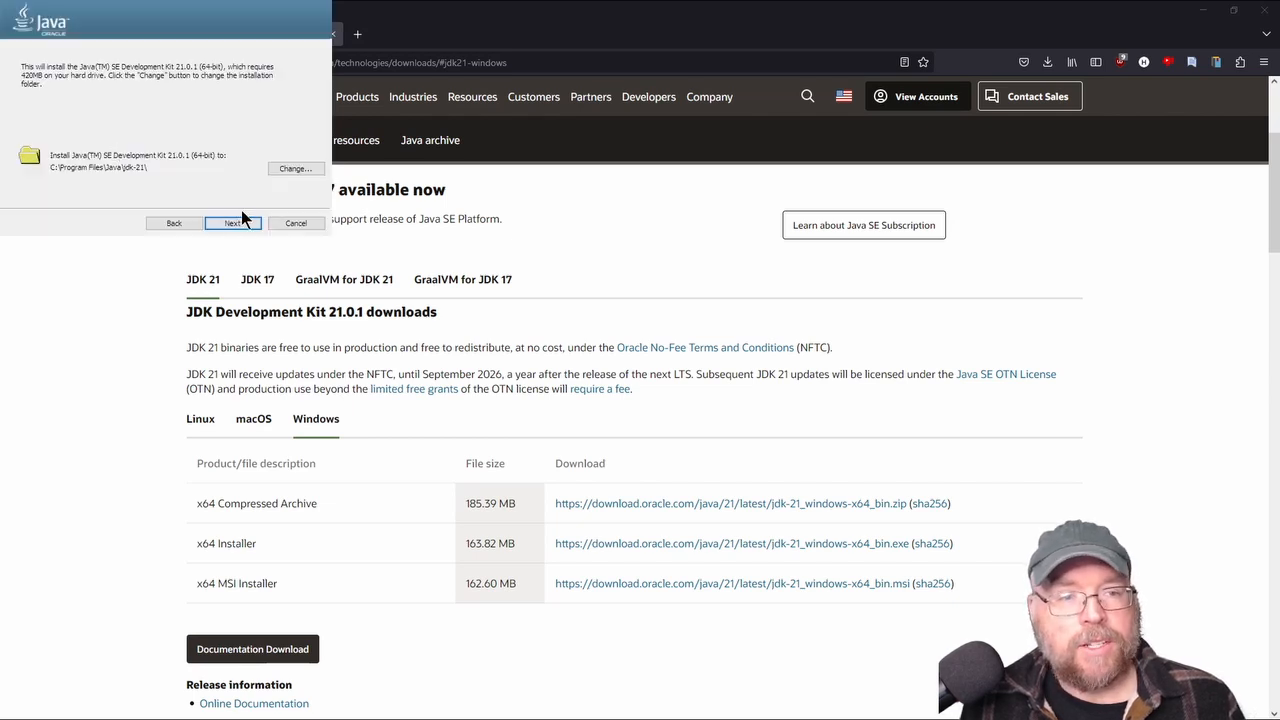
mouse_move(135, 183)
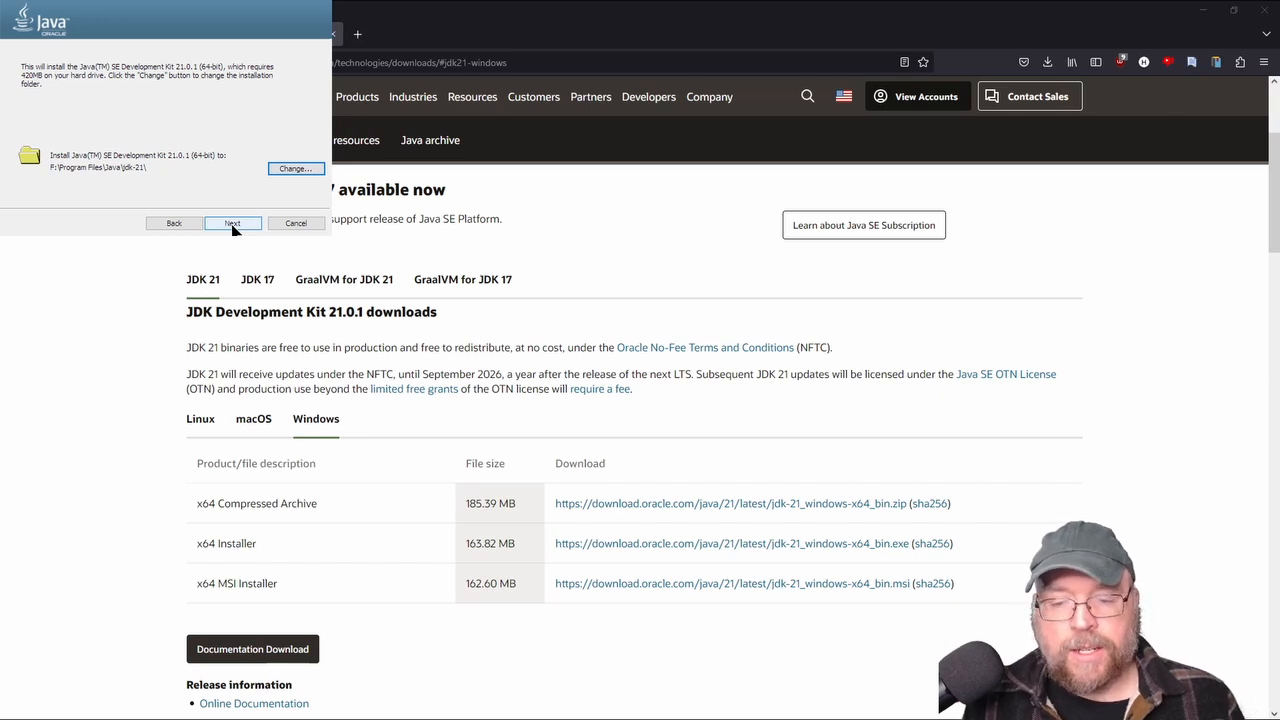
left_click(232, 223)
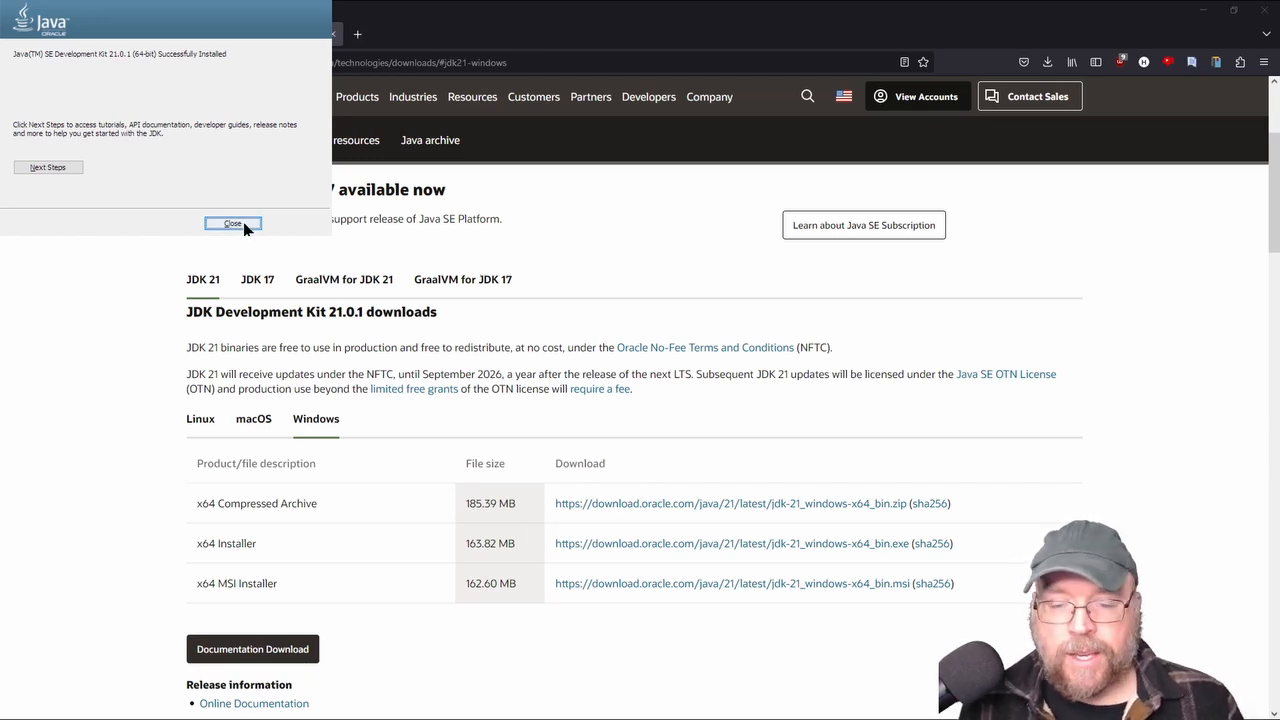
left_click(232, 223)
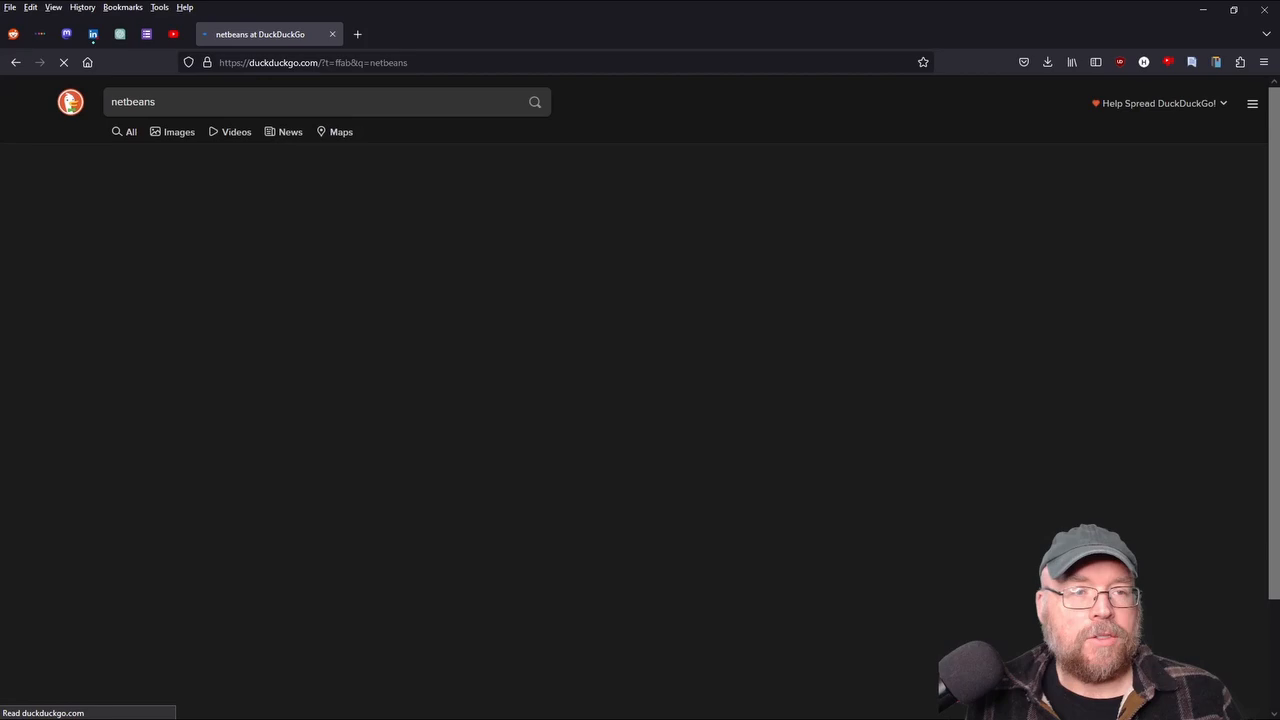
- Go from the netbeans search to the Apache NetBeans home page, then the NetBeans 20 downloads
left_click(534, 102)
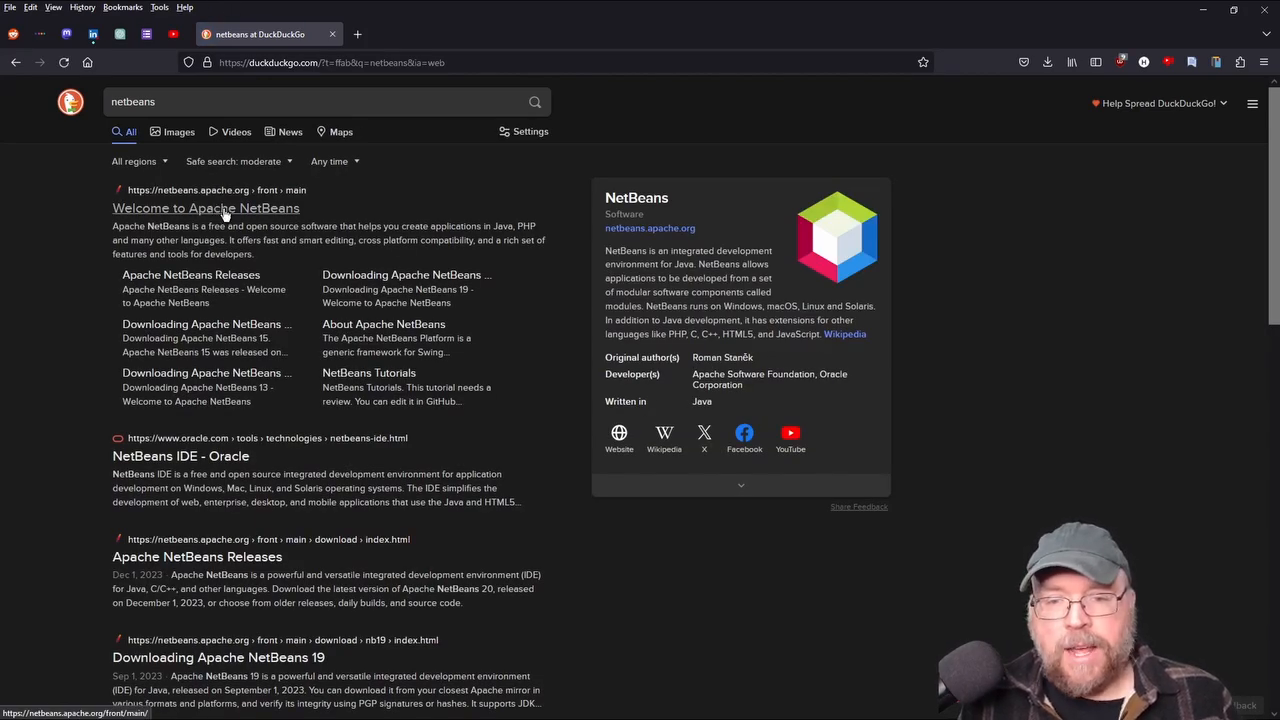
left_click(205, 208)
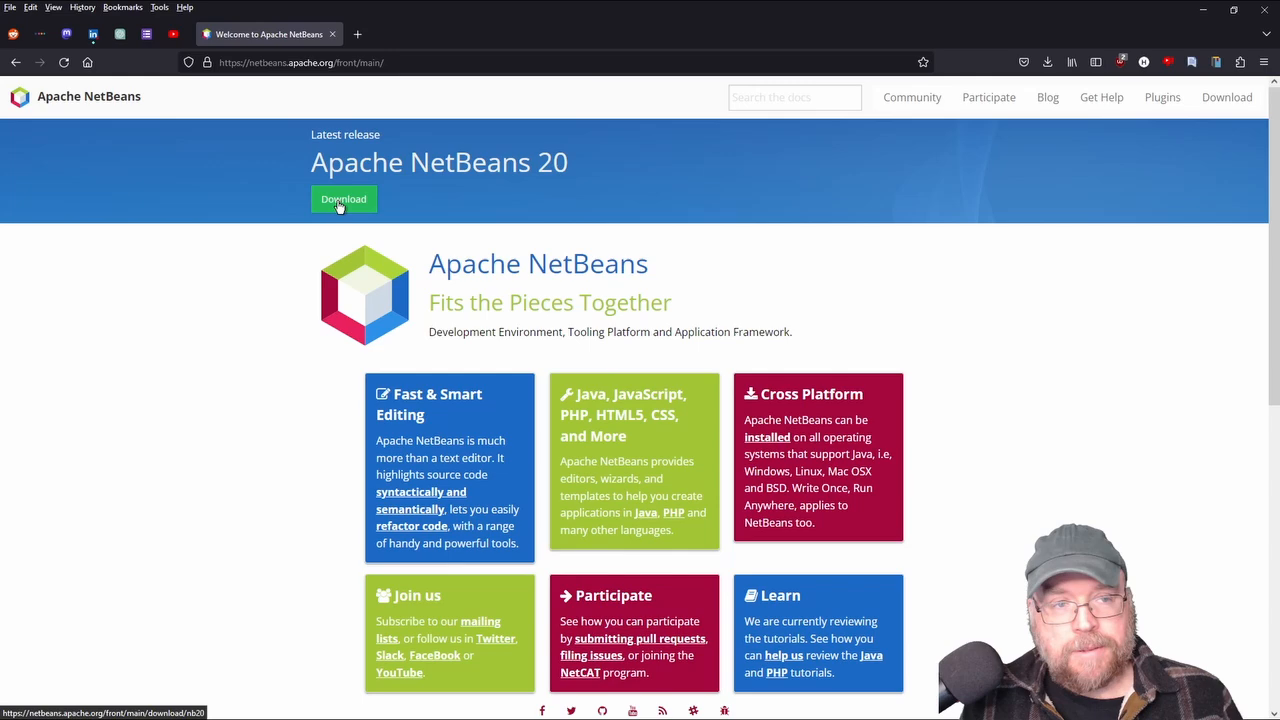
left_click(343, 199)
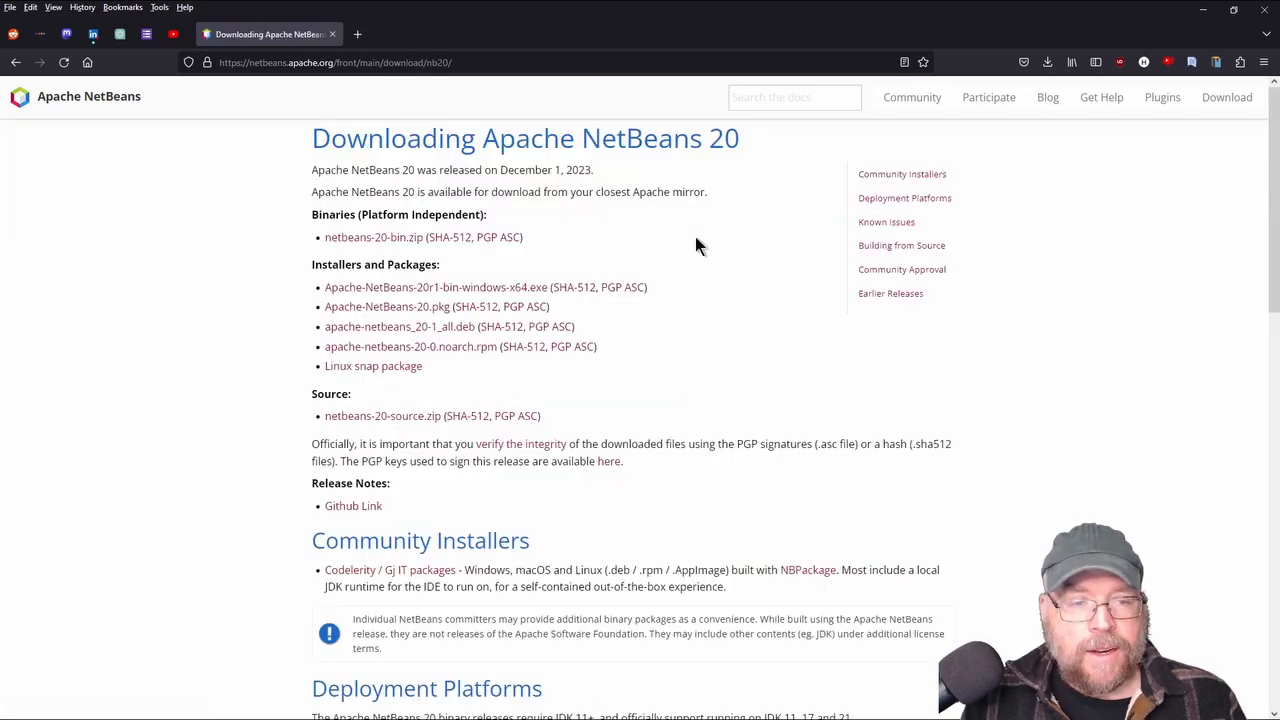
mouse_move(326, 306)
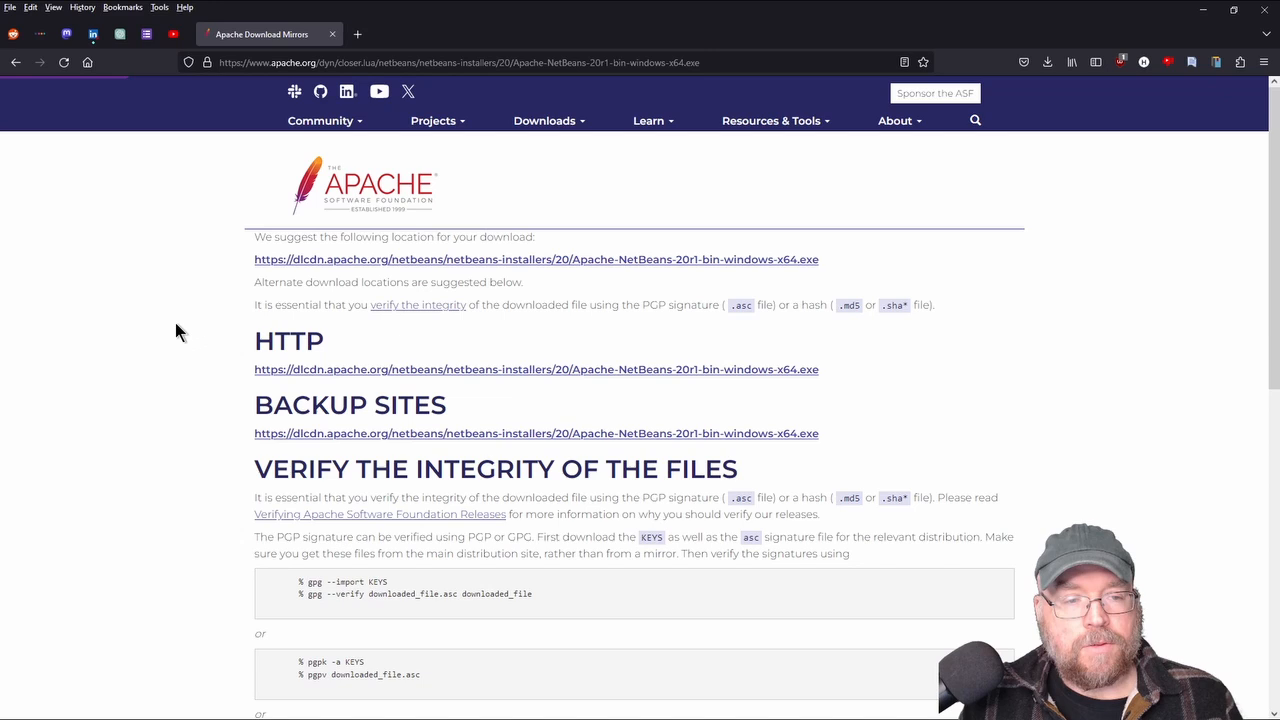
mouse_move(538, 252)
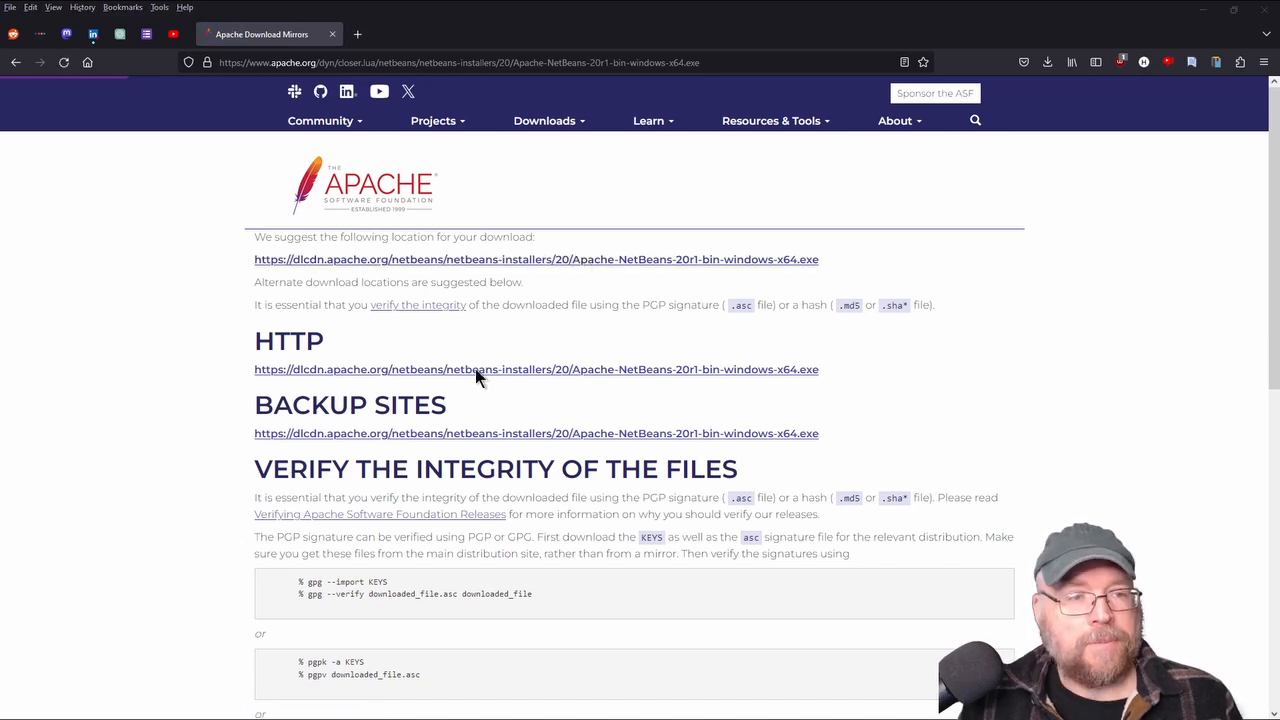
mouse_move(535, 131)
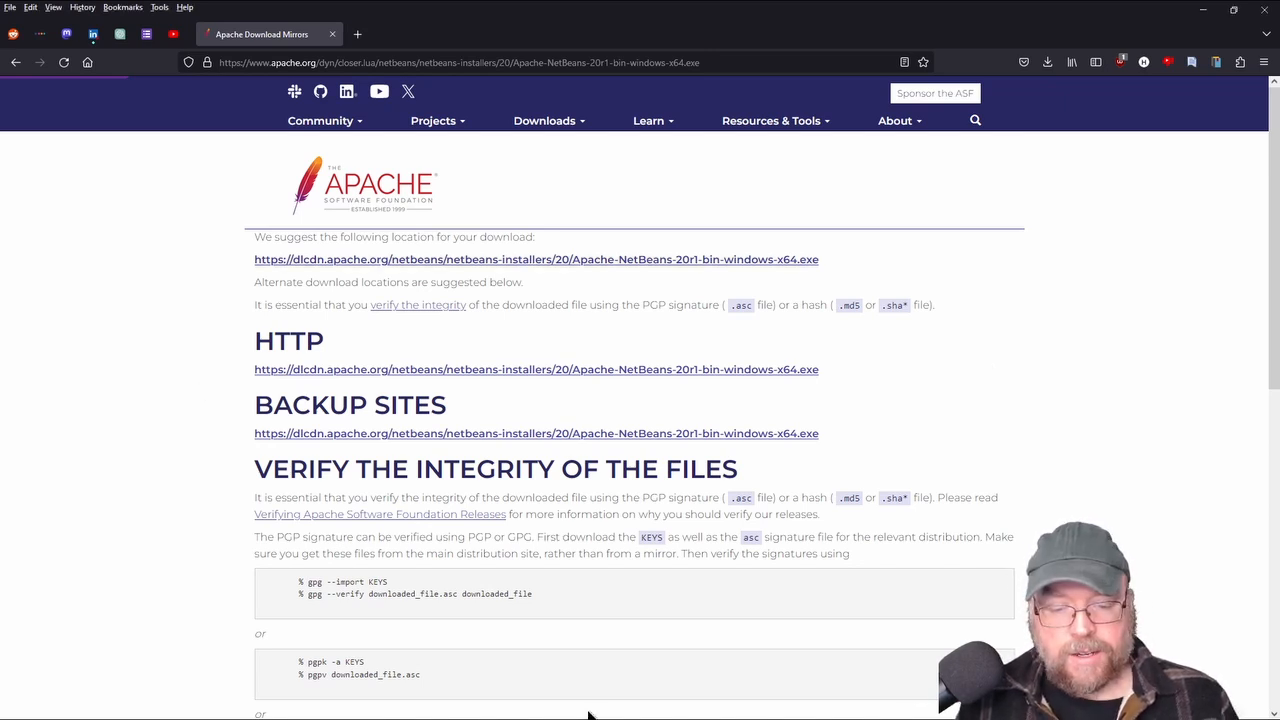
mouse_move(615, 485)
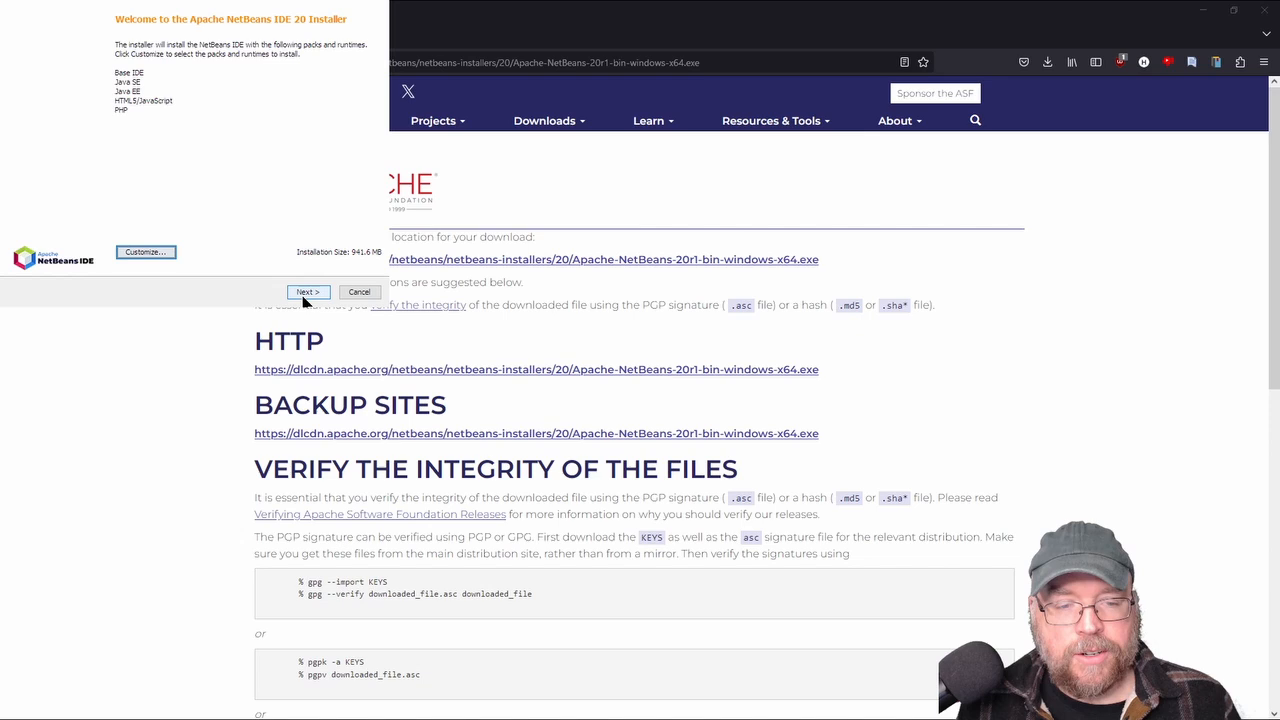
- Install NetBeans 20 to F:\Program Files\NetBeans-20 with license accepted and Check for Updates unticked
left_click(307, 291)
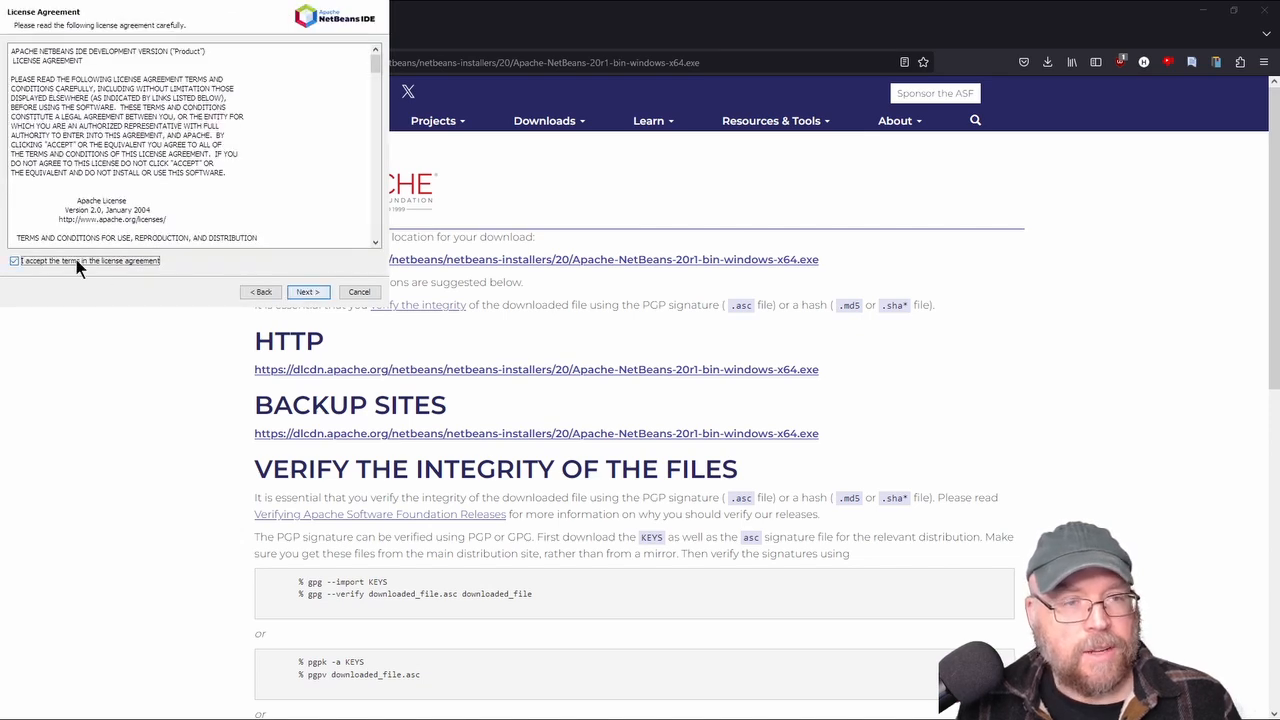
left_click(308, 291)
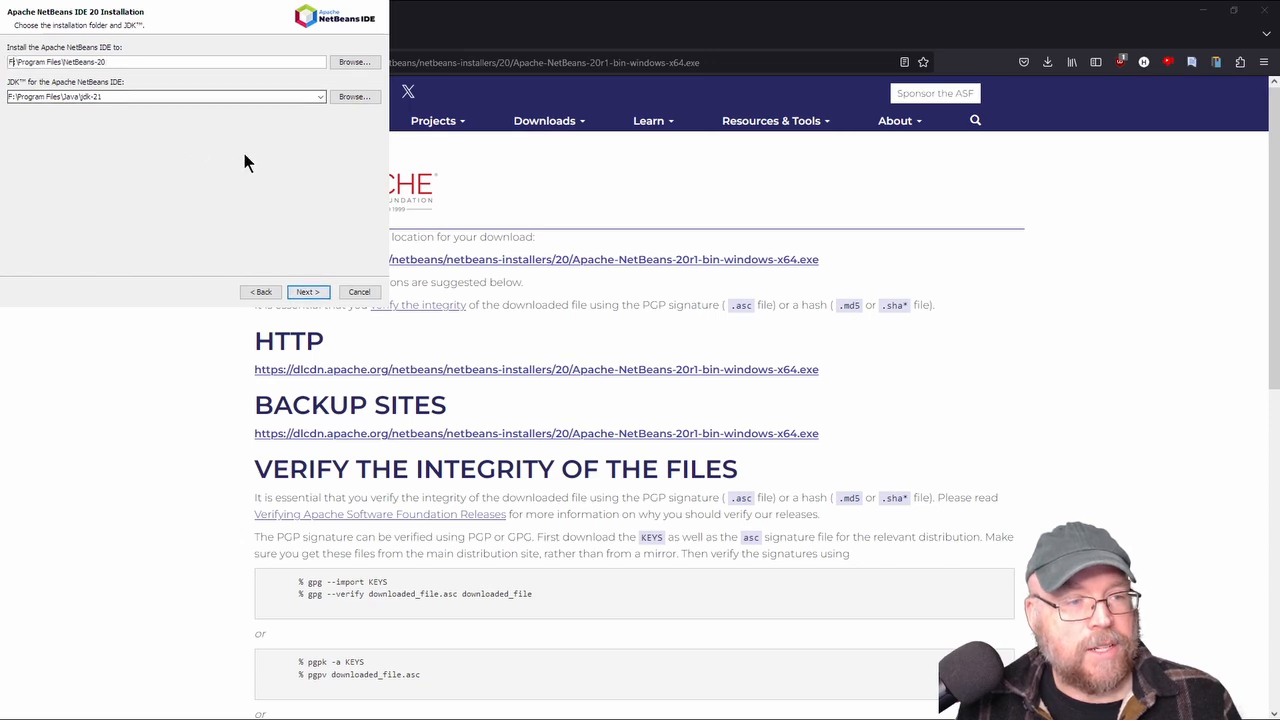
left_click(308, 291)
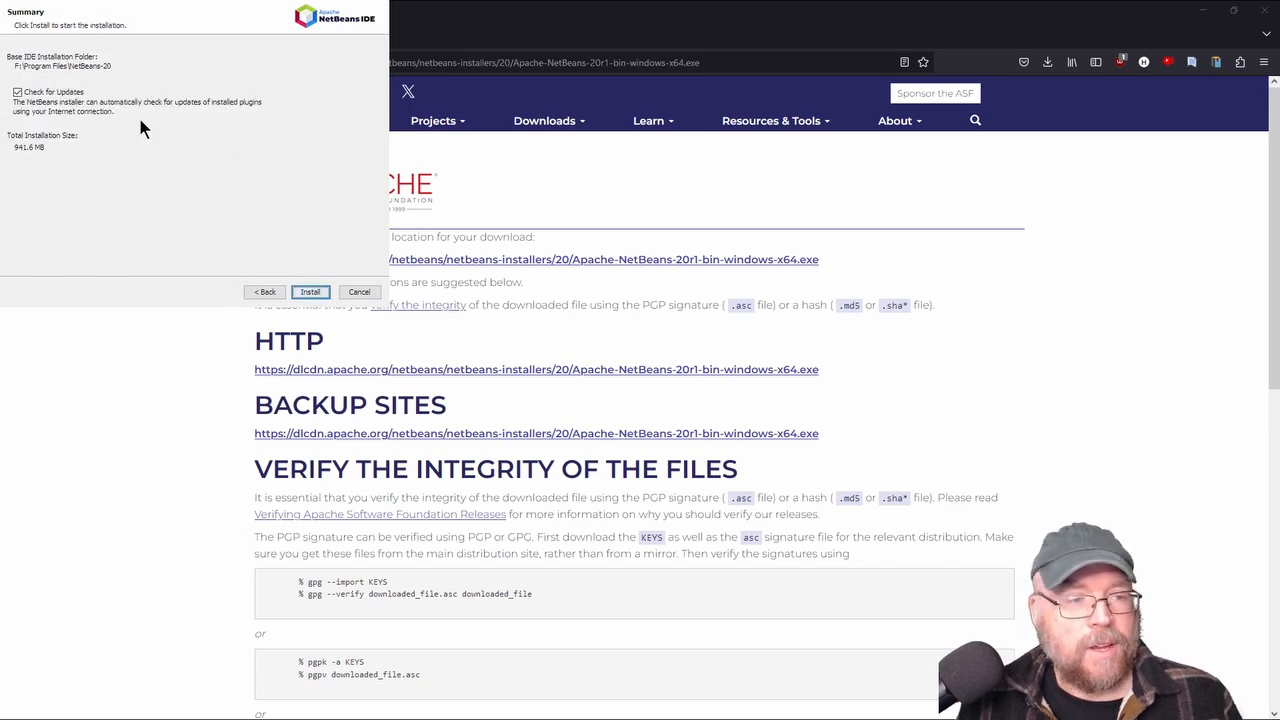
left_click(53, 93)
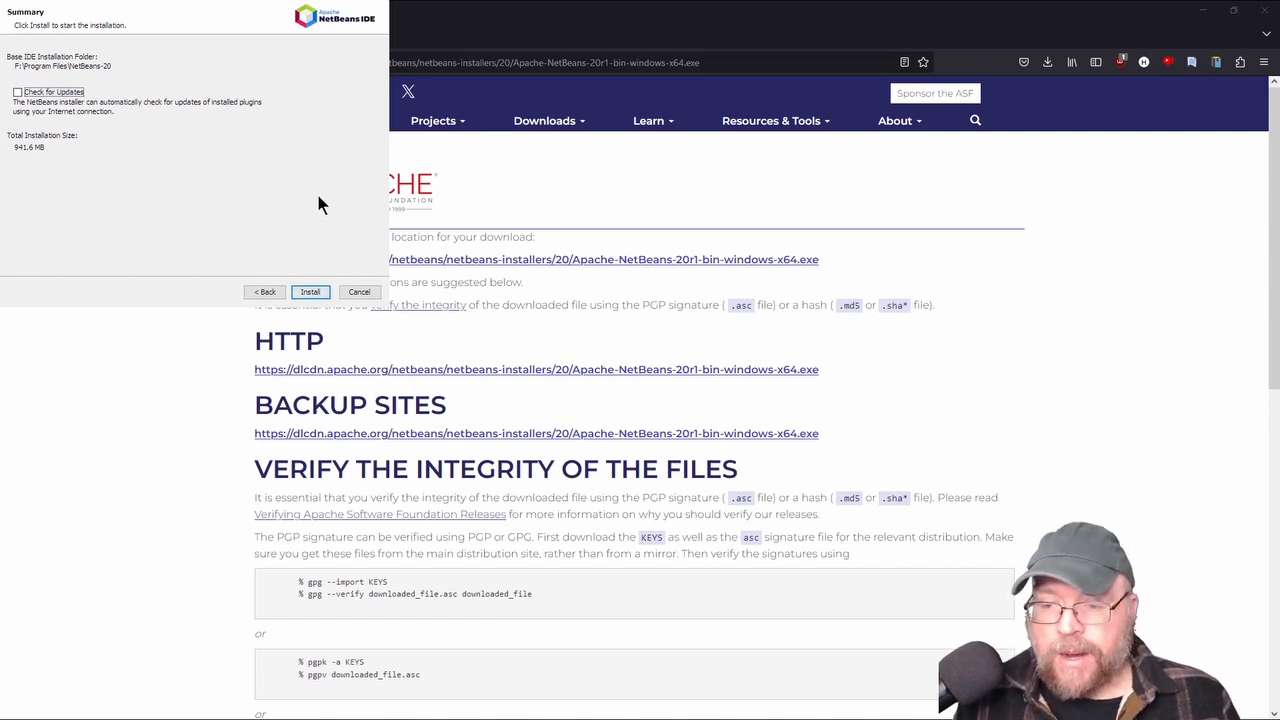
left_click(310, 291)
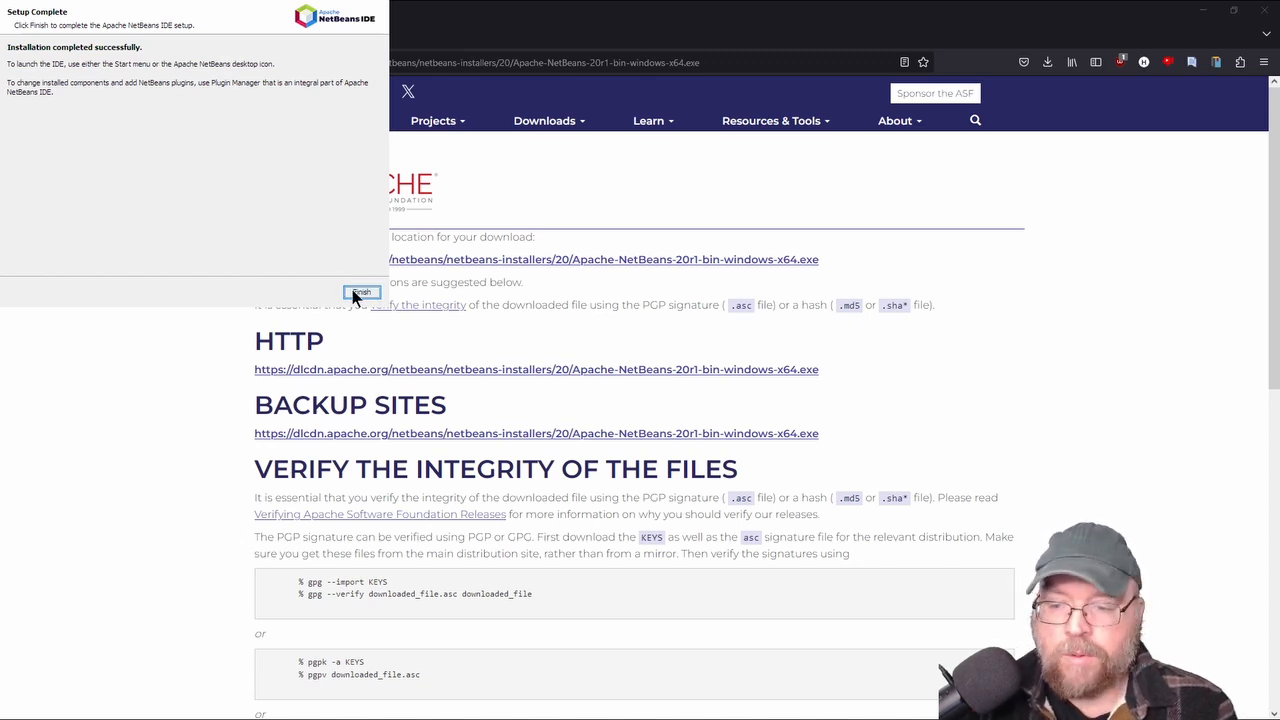
left_click(362, 291)
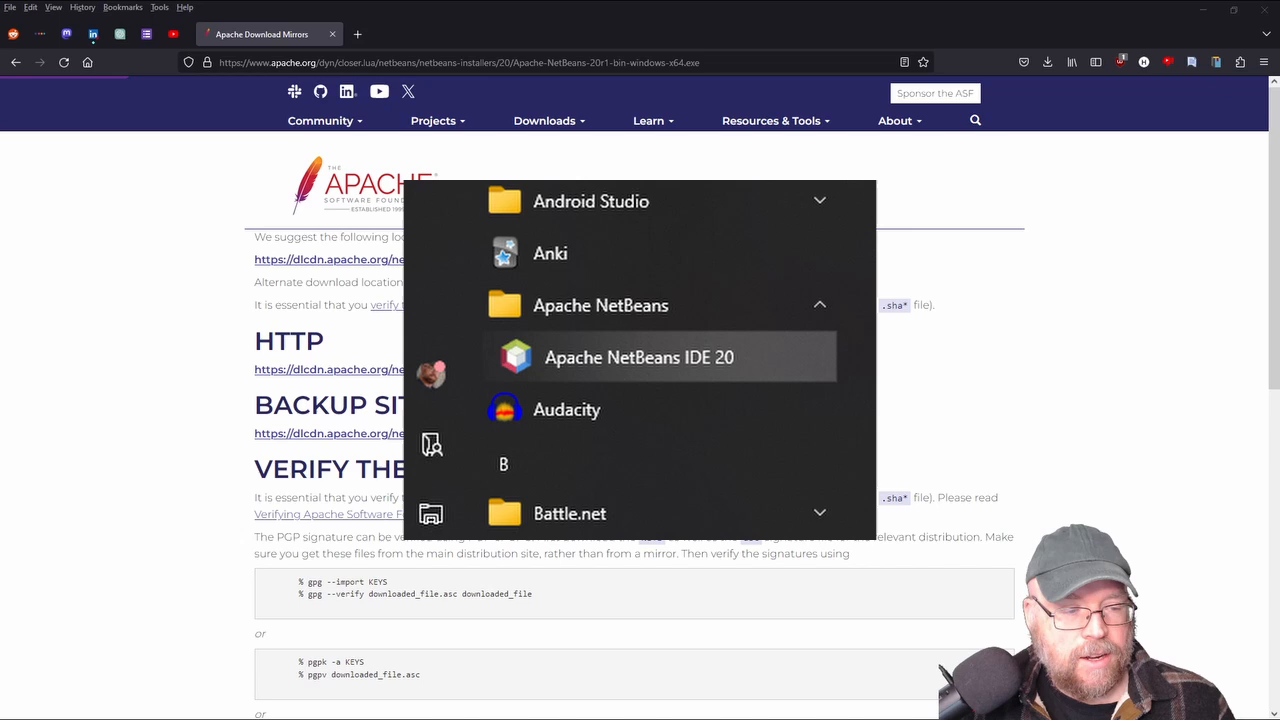
- Launch Apache NetBeans IDE 20 from its Start menu folder
left_click(659, 357)
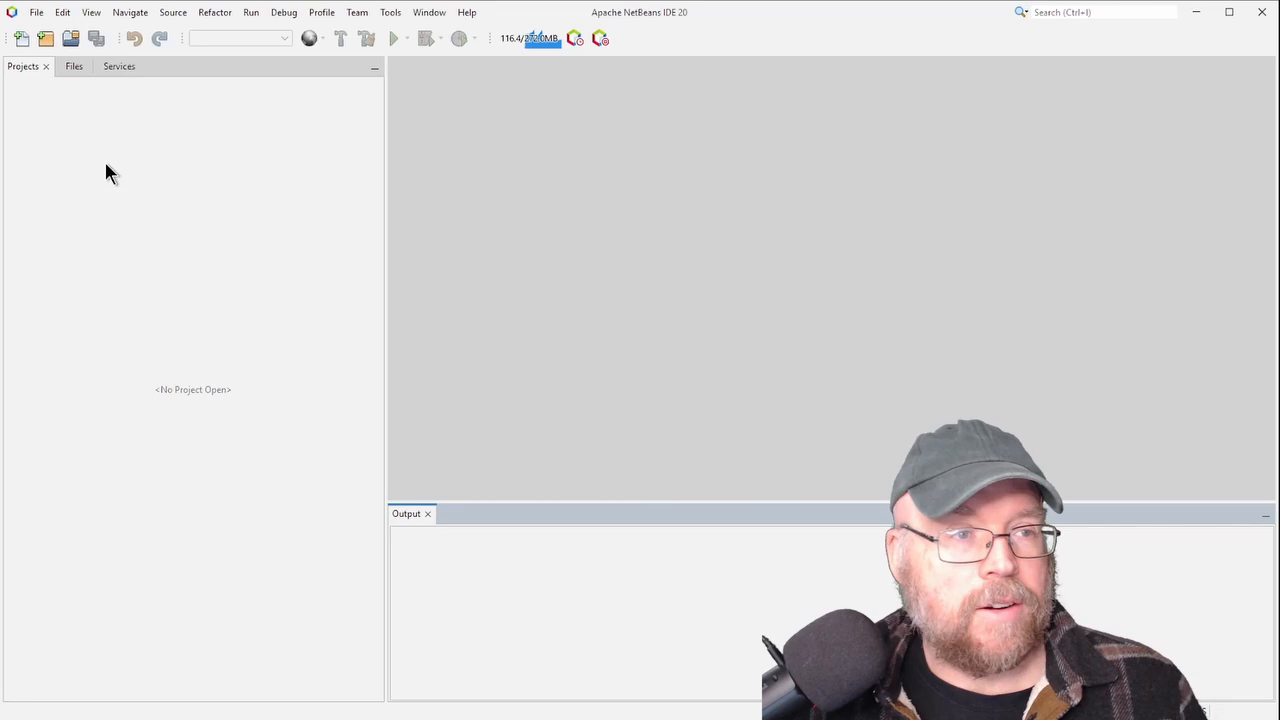
mouse_move(42, 39)
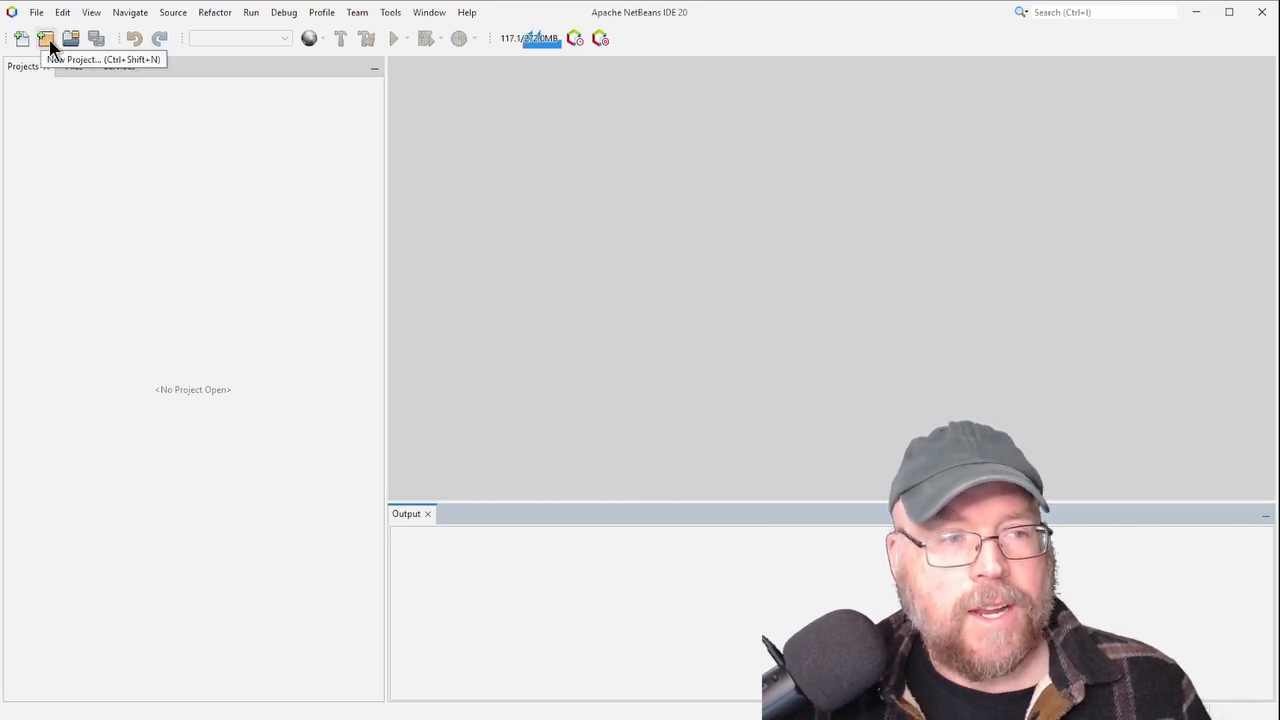
- Open the New Project wizard from the toolbar
left_click(49, 39)
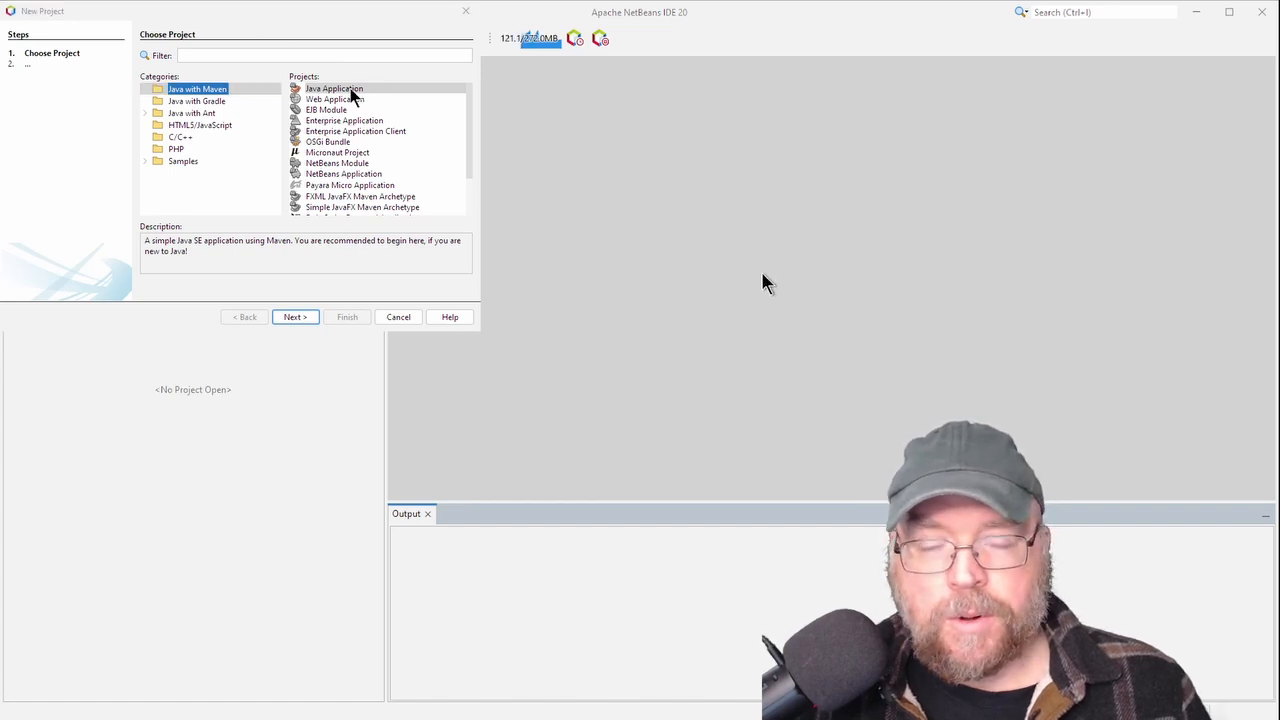
- Create a Maven Java Application named 'Demo' located in Desktop\JavaDemo
left_click(334, 88)
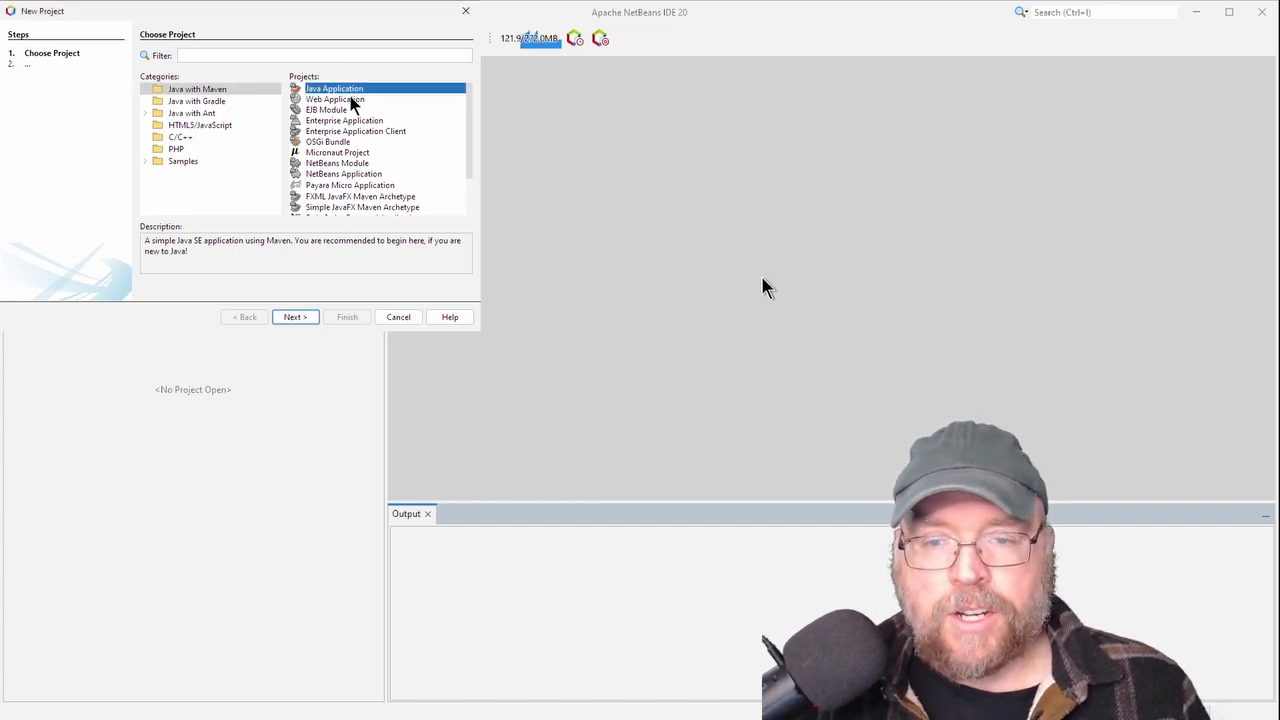
left_click(294, 317)
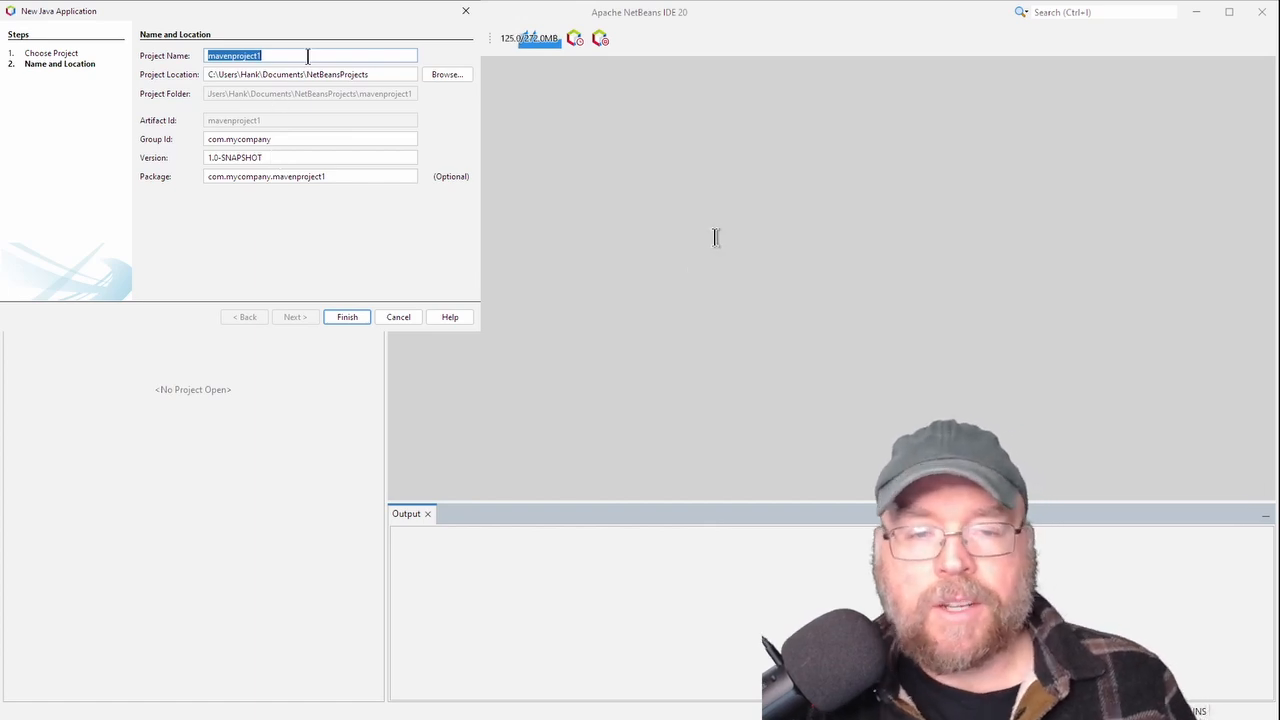
type("Demo")
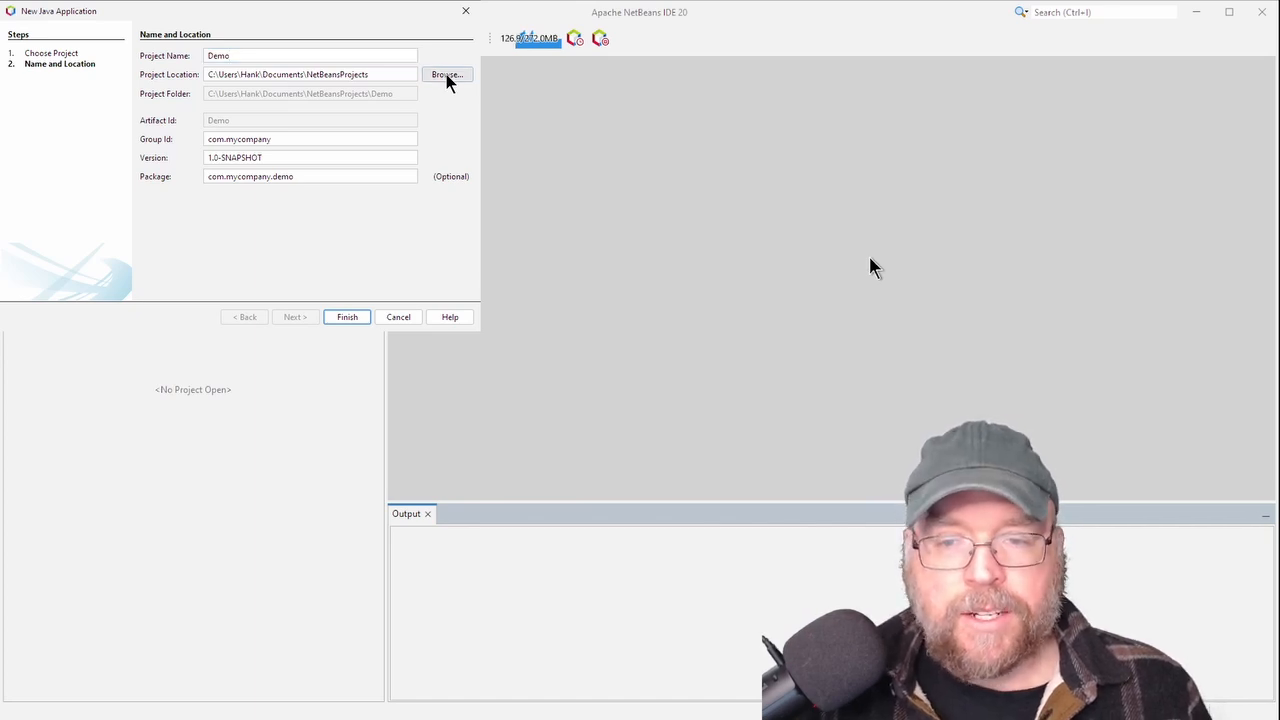
mouse_move(537, 313)
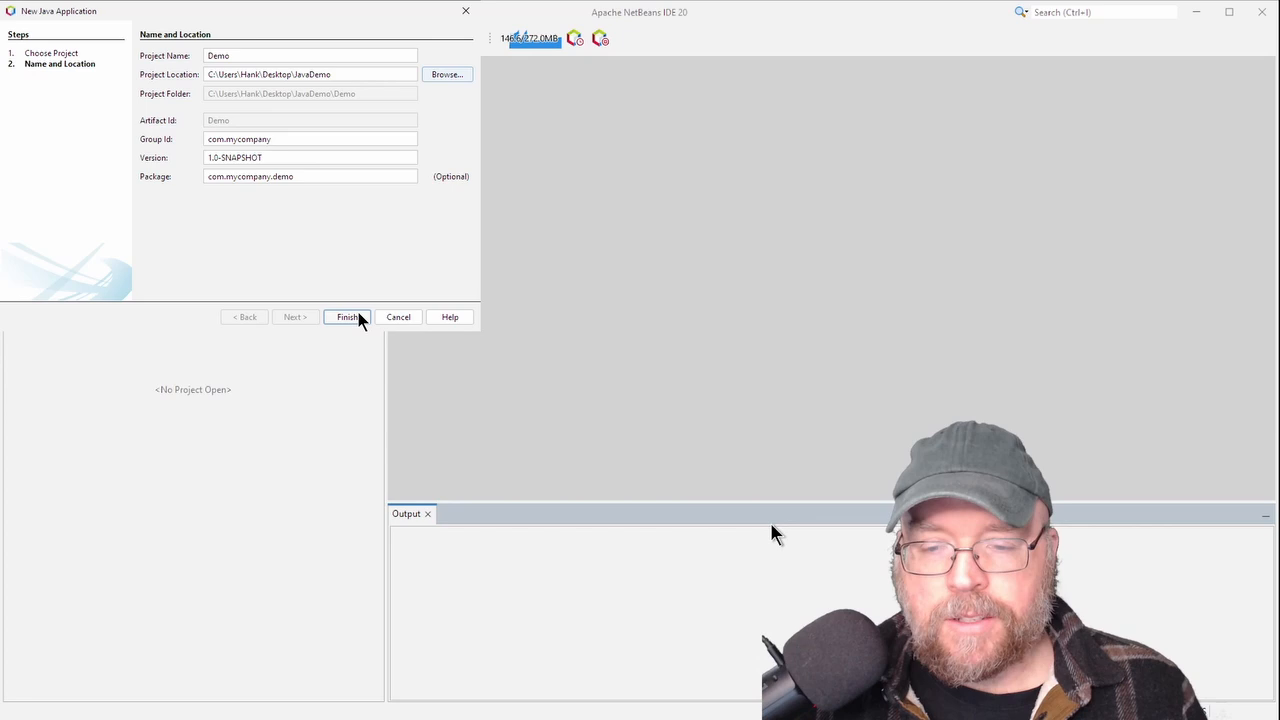
left_click(347, 317)
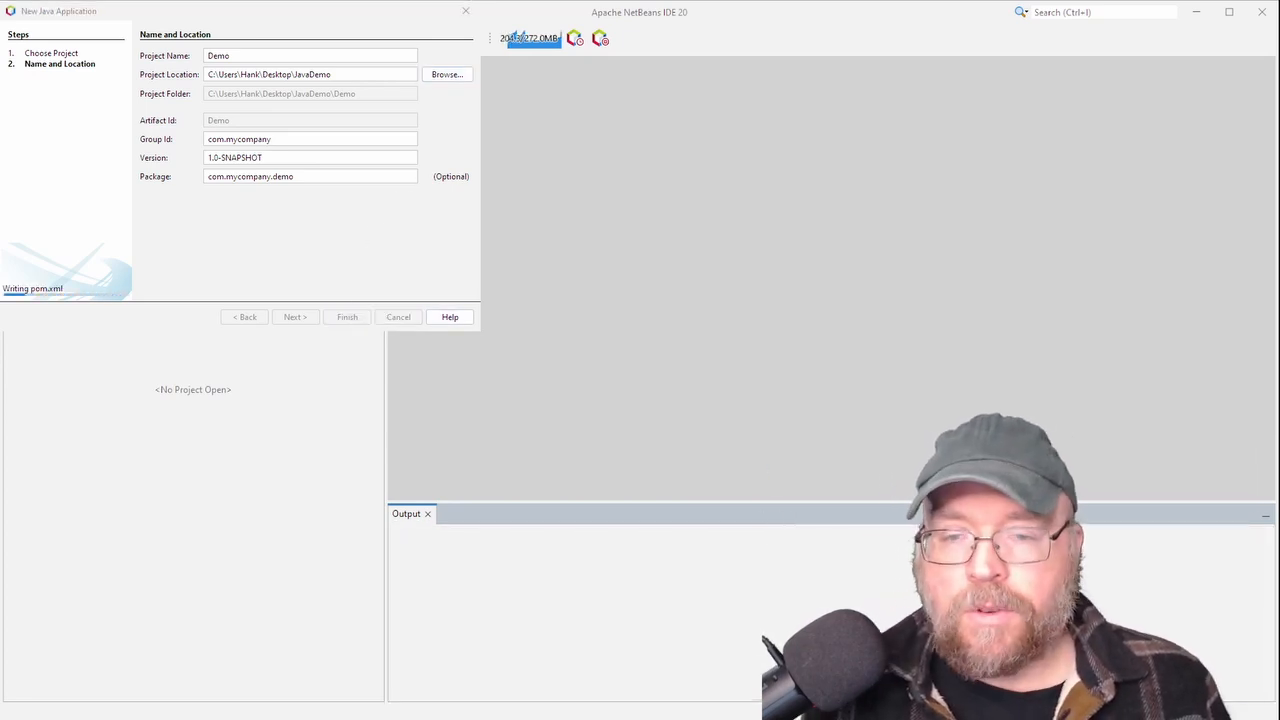
left_click(347, 317)
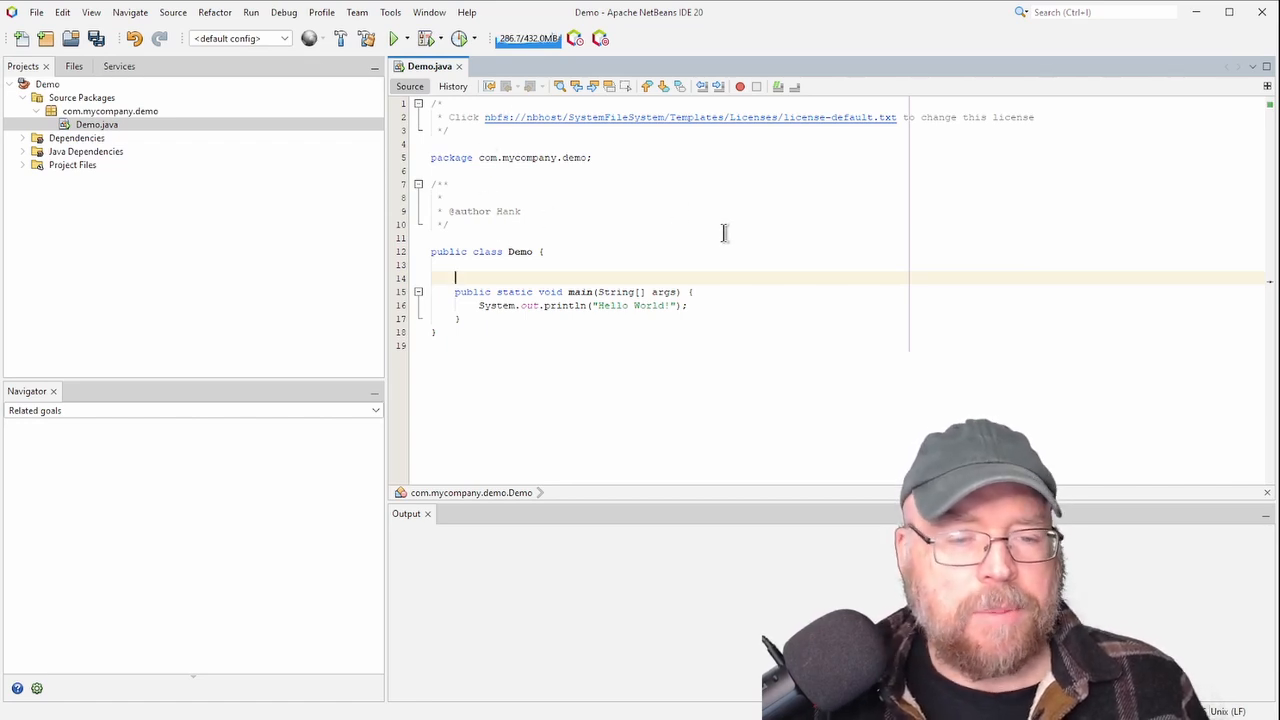
mouse_move(386, 38)
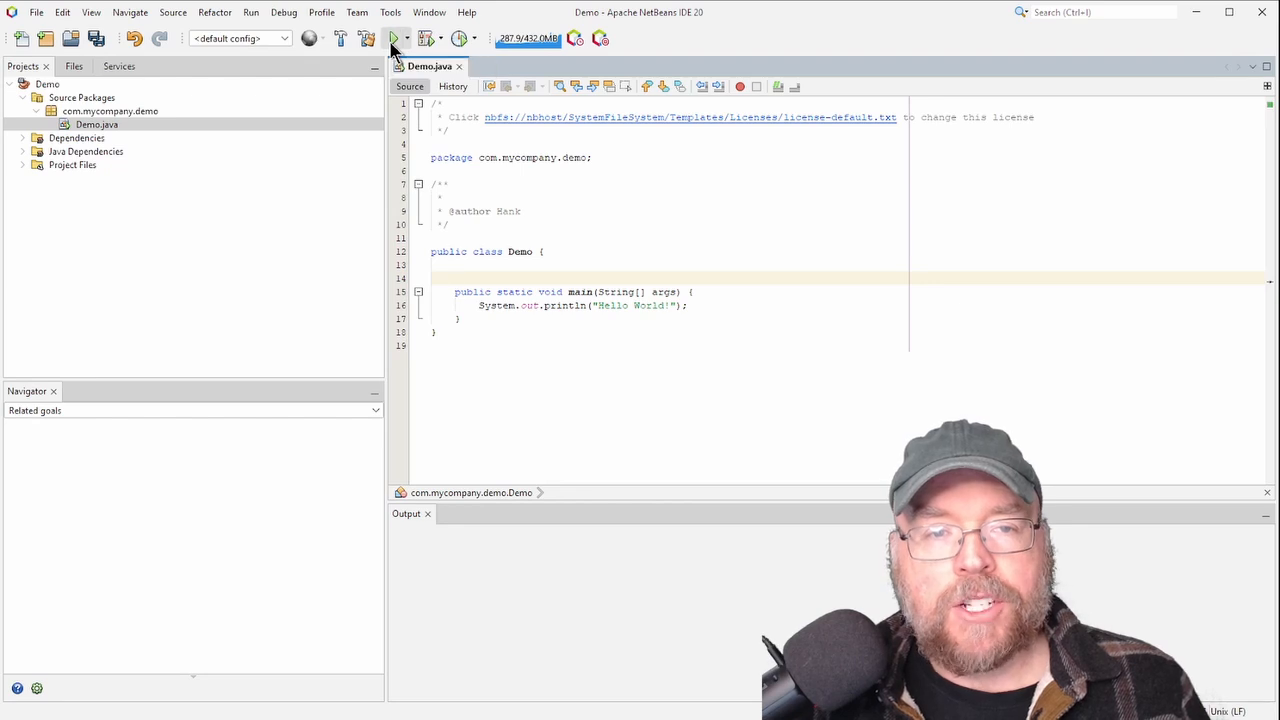
- Run the Demo project from the toolbar, producing 'Hello World!' and BUILD SUCCESS
left_click(389, 38)
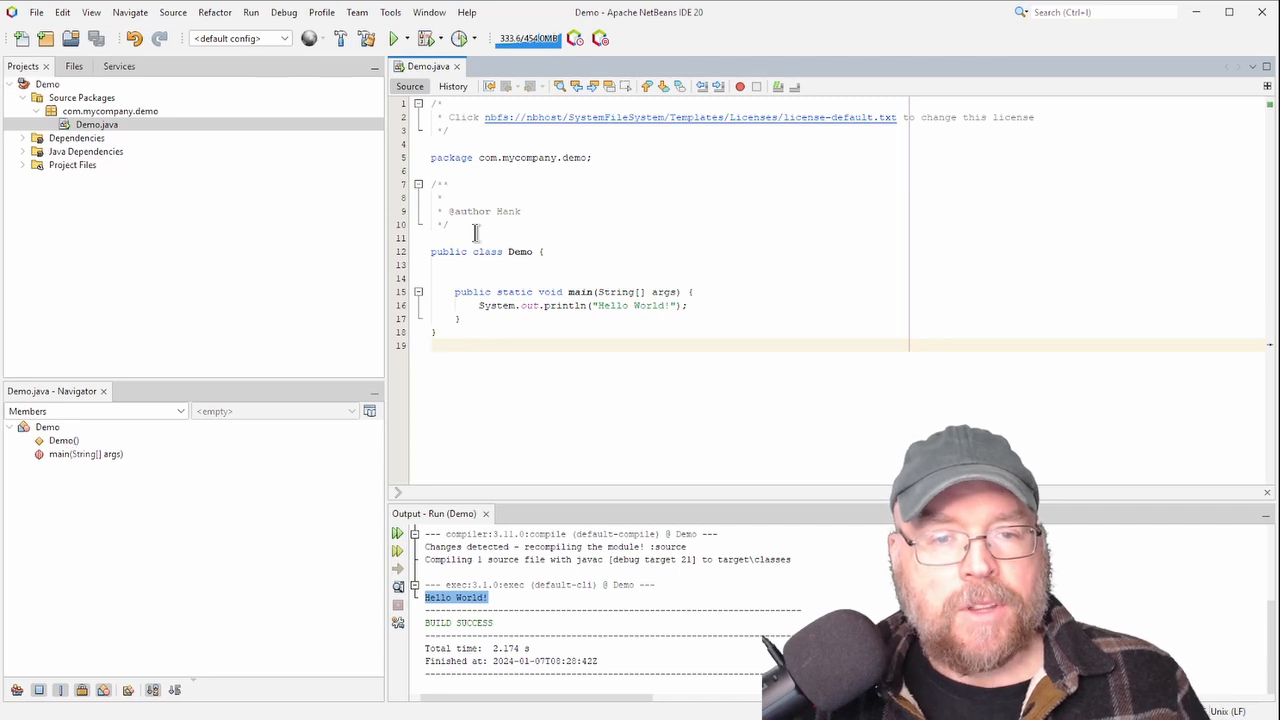
left_click(516, 251)
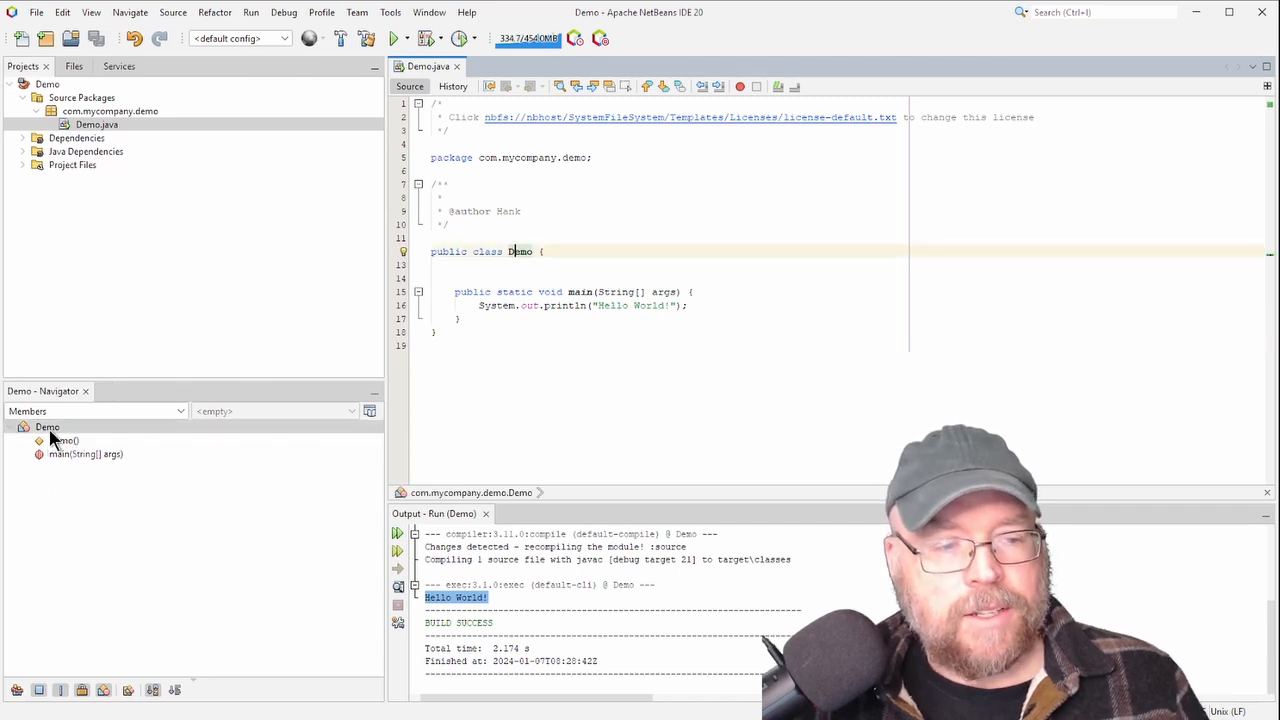
left_click(42, 426)
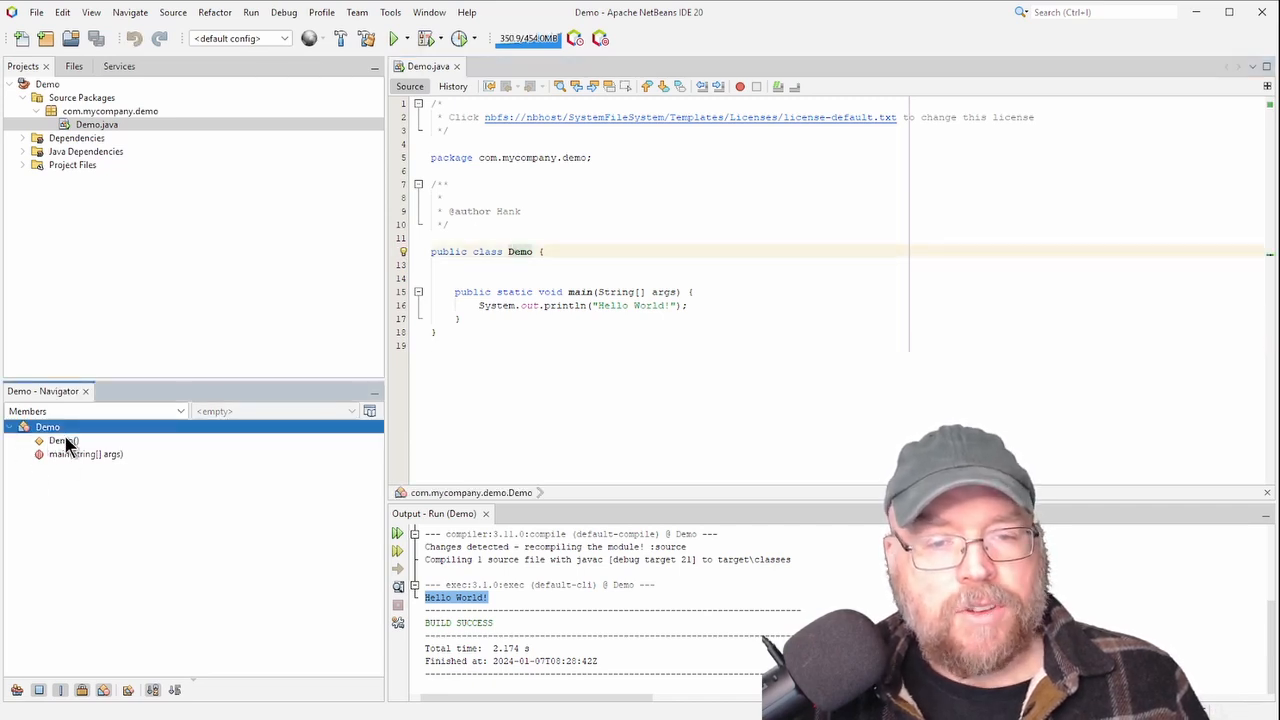
left_click(58, 440)
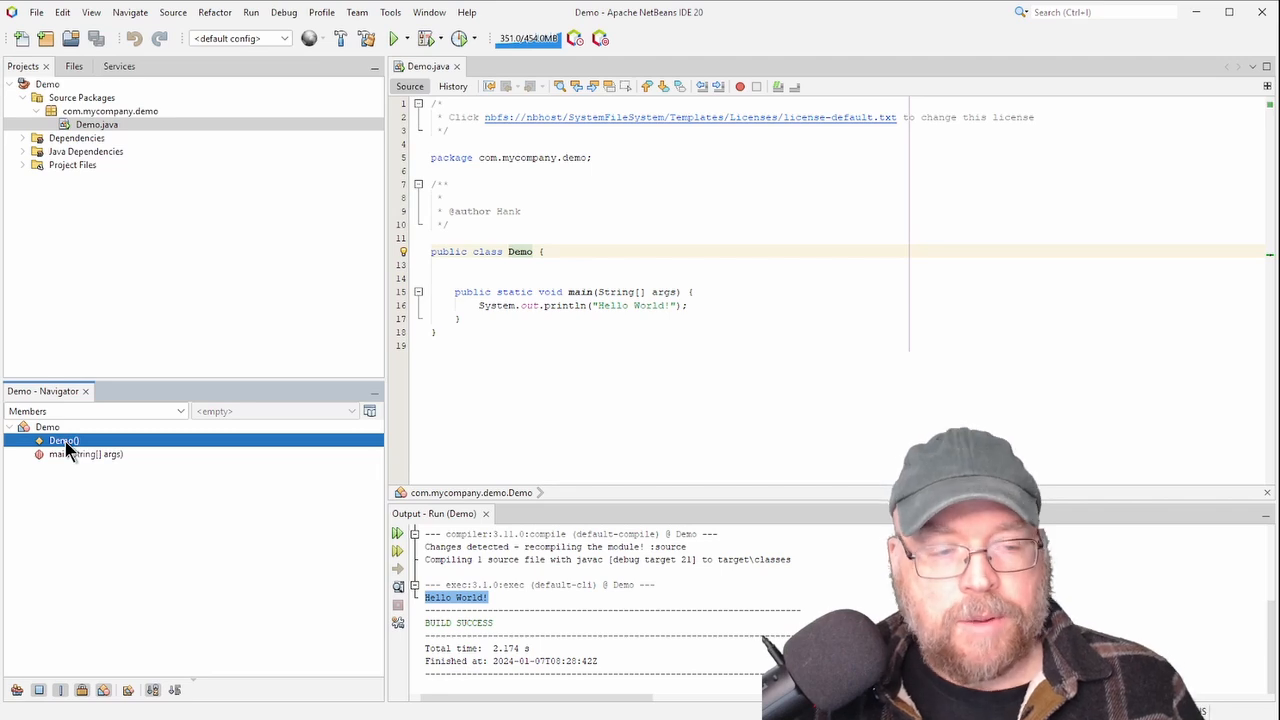
mouse_move(70, 462)
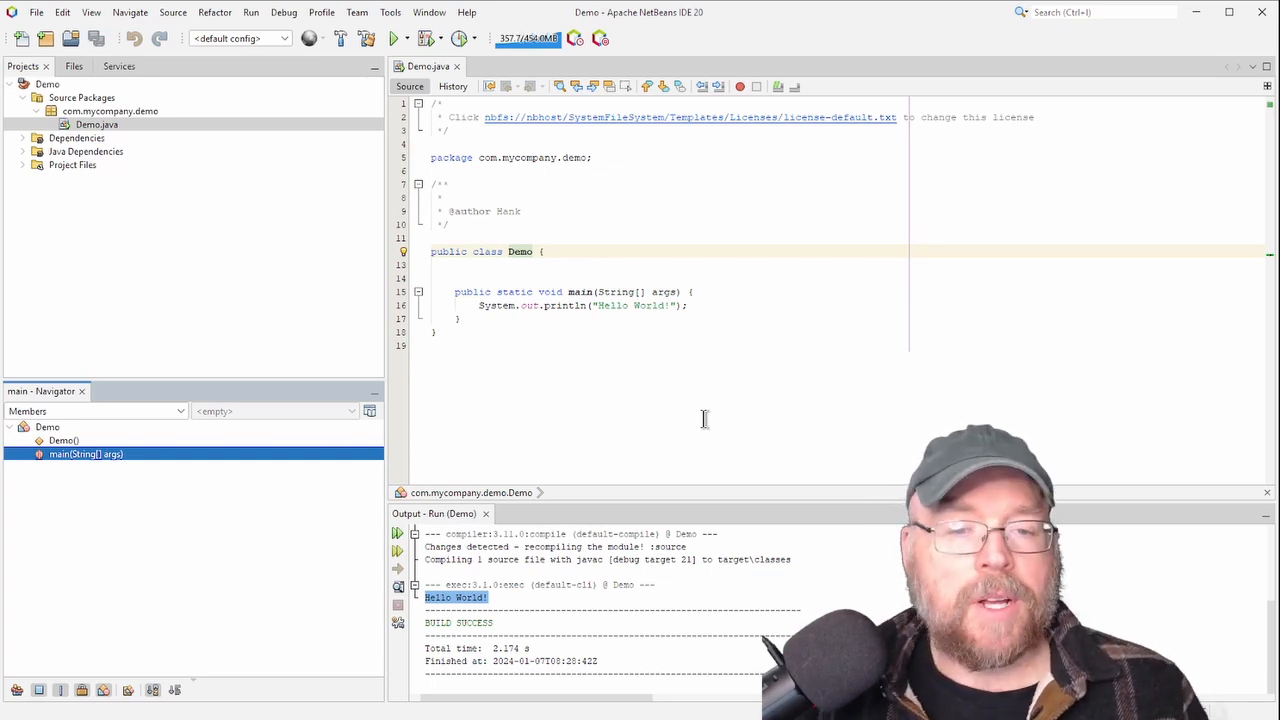
mouse_move(404, 240)
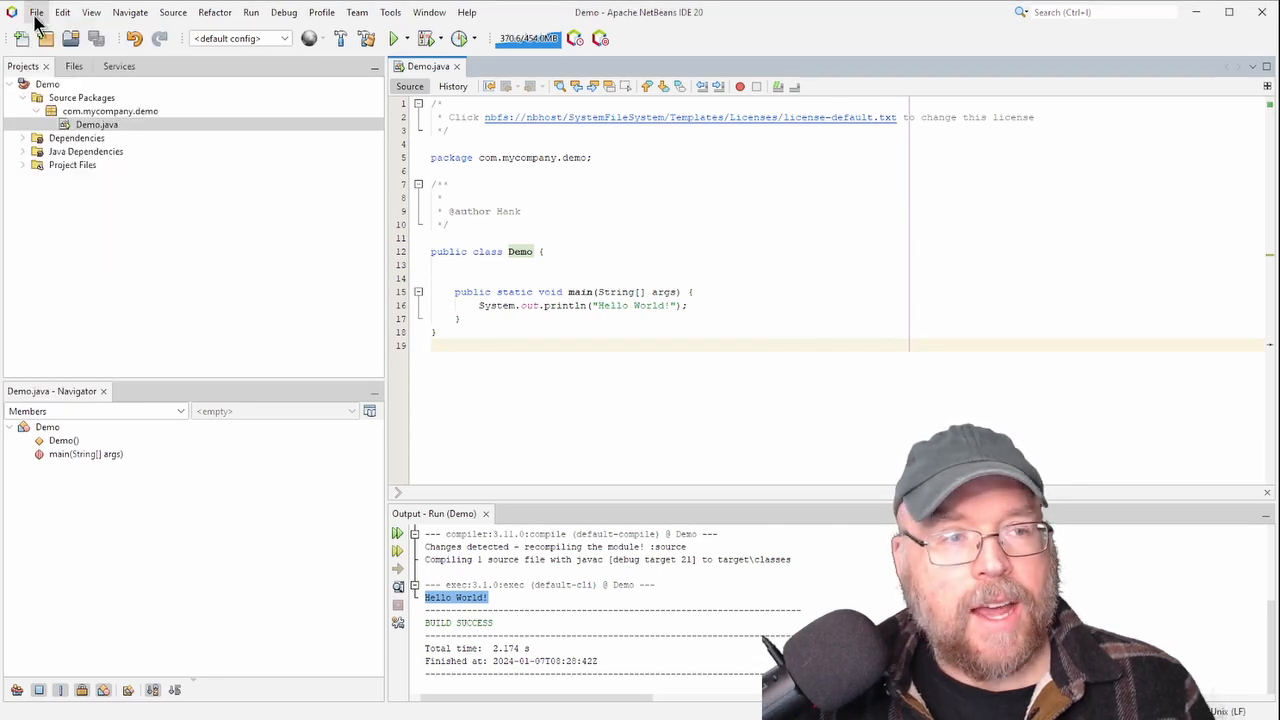
- Open File > Export Project > To ZIP for the Demo project
left_click(42, 11)
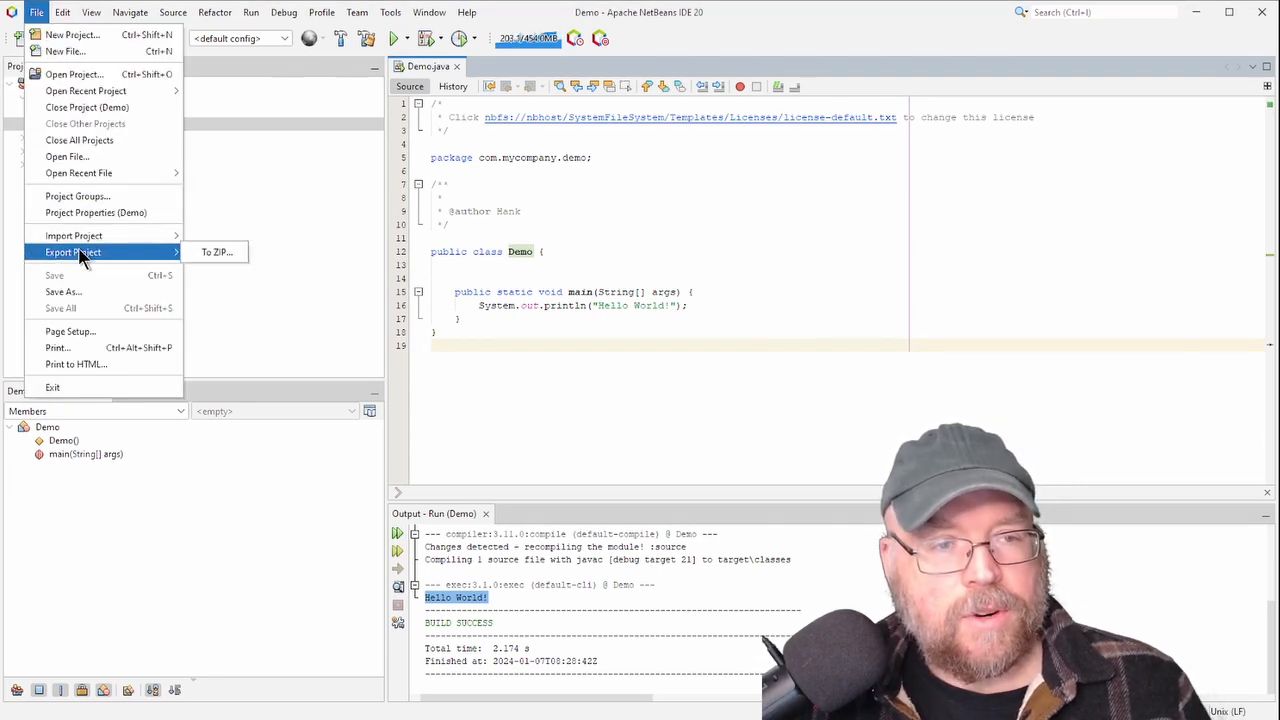
mouse_move(214, 252)
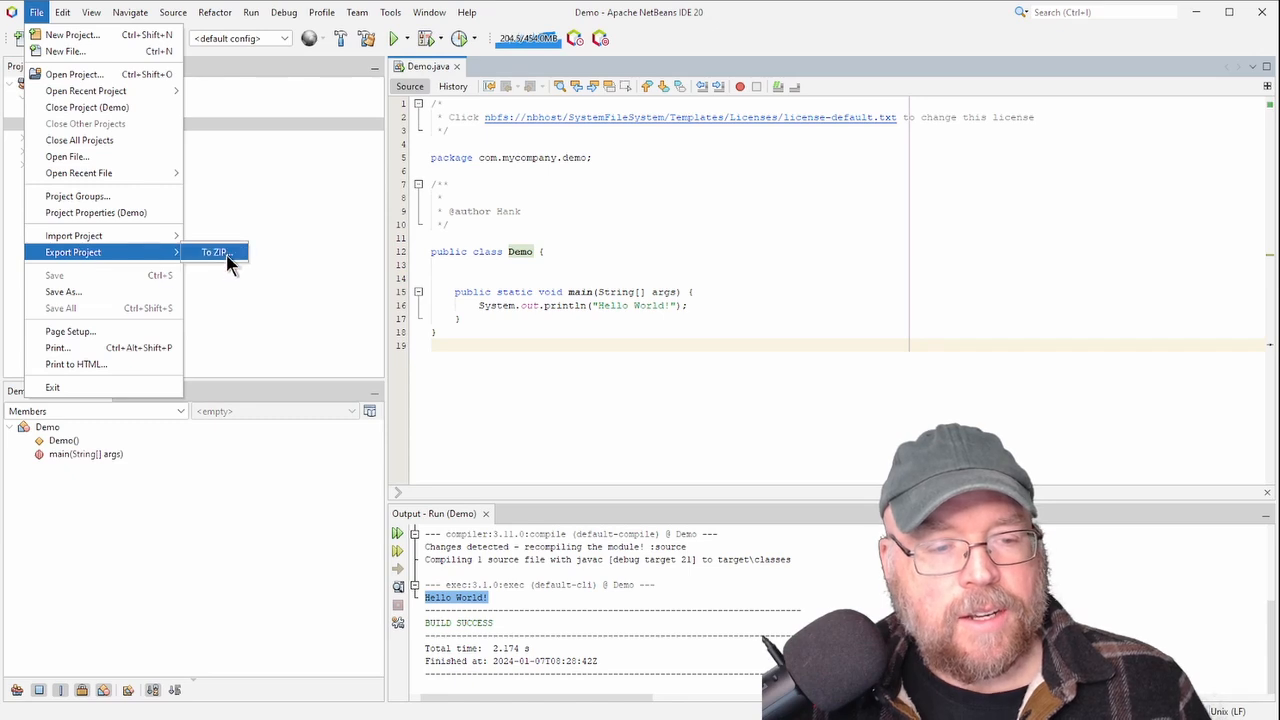
left_click(214, 252)
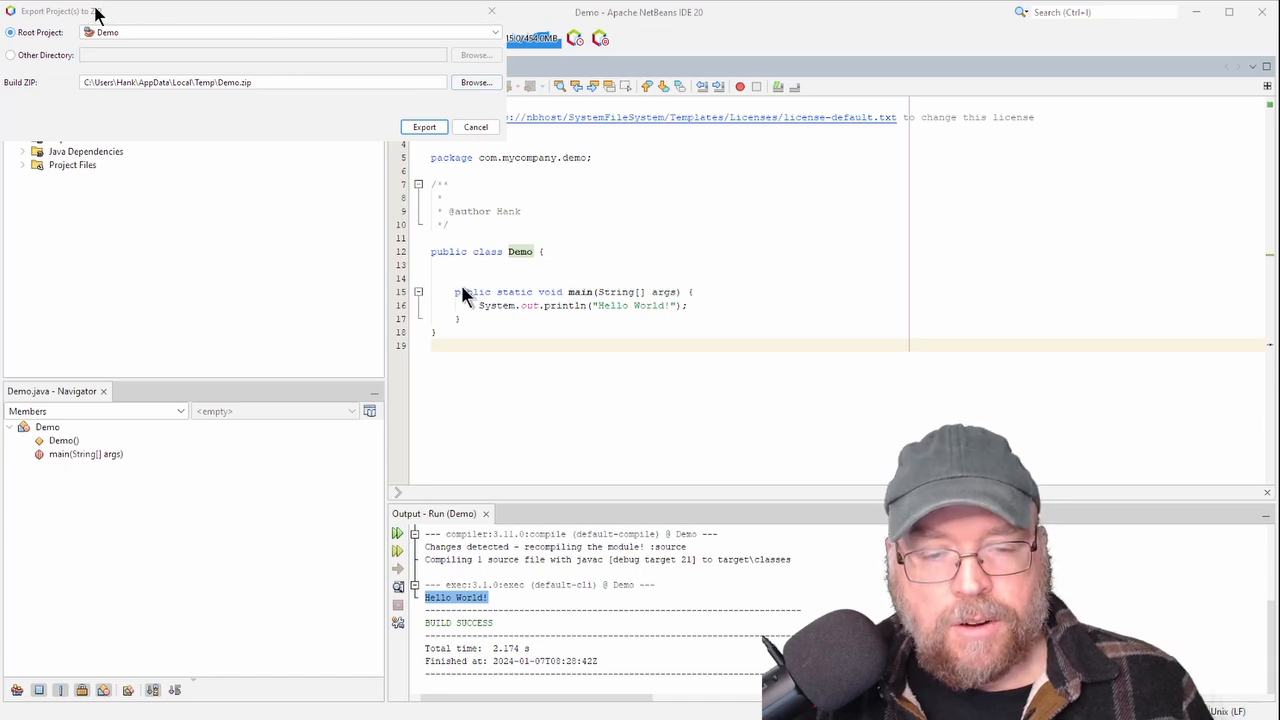
mouse_move(606, 347)
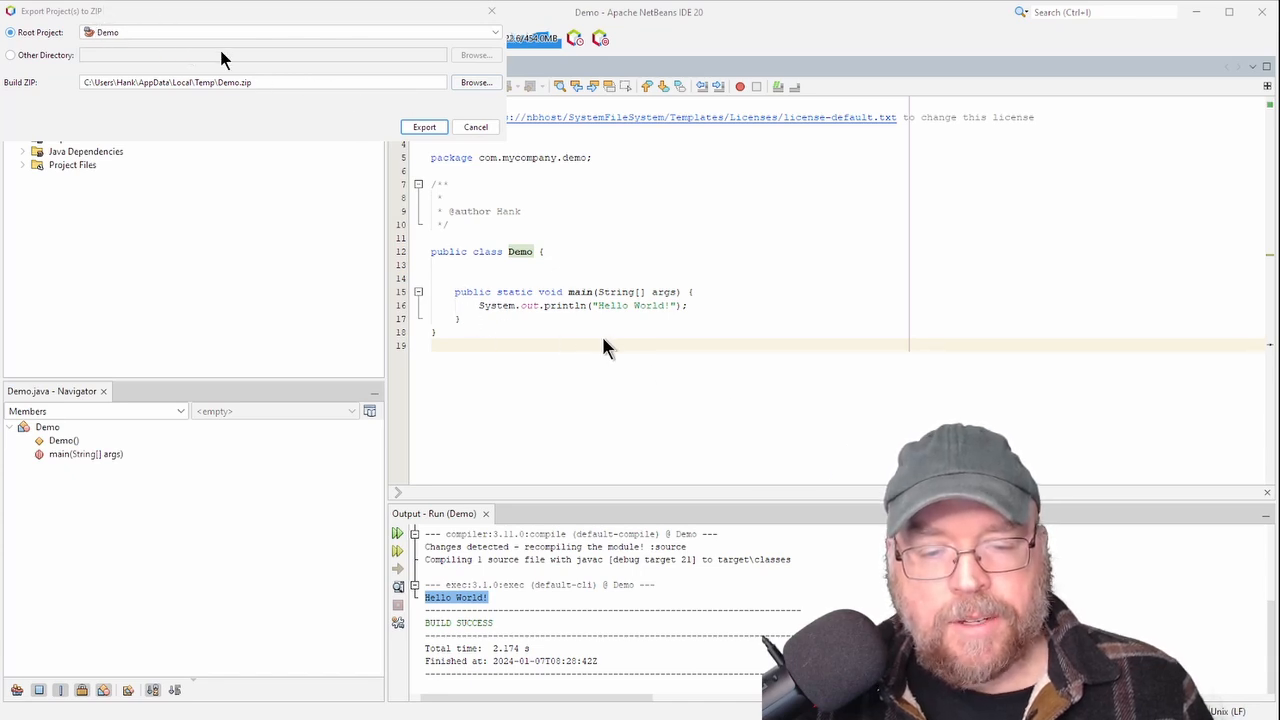
mouse_move(717, 451)
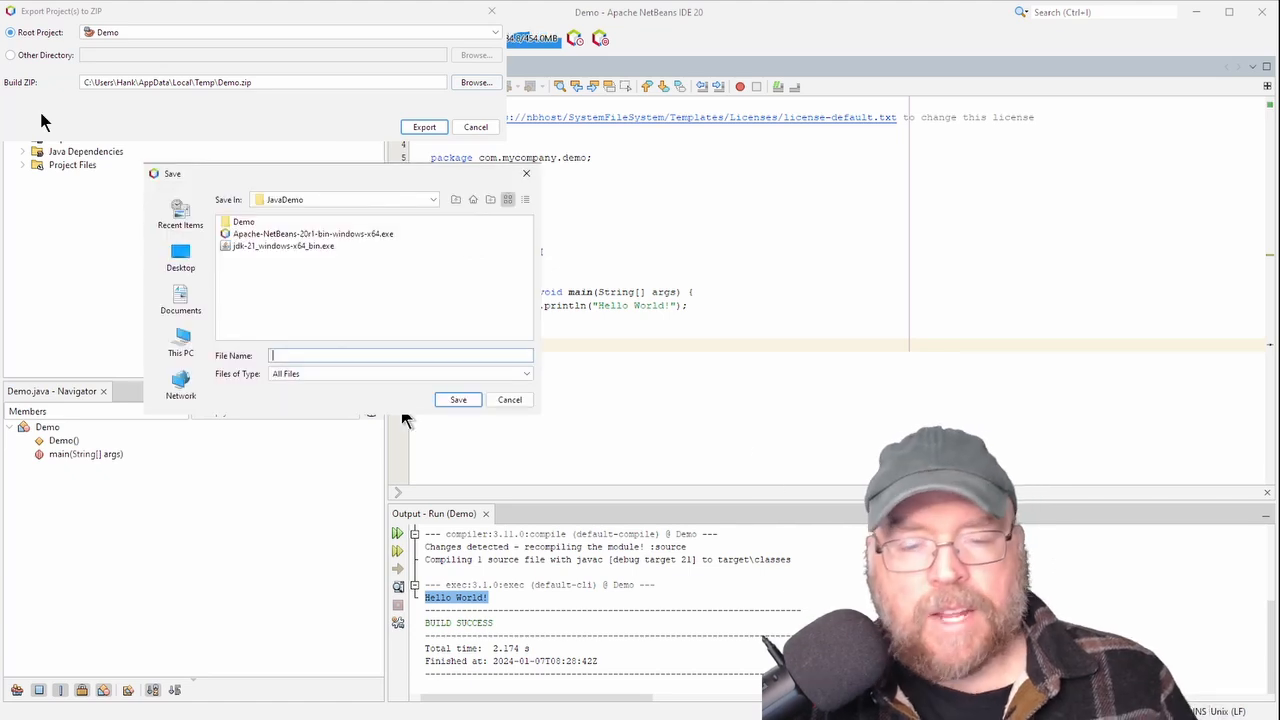
- Name the export file Demo.zip in the JavaDemo folder and confirm the export
type("Demo.zip")
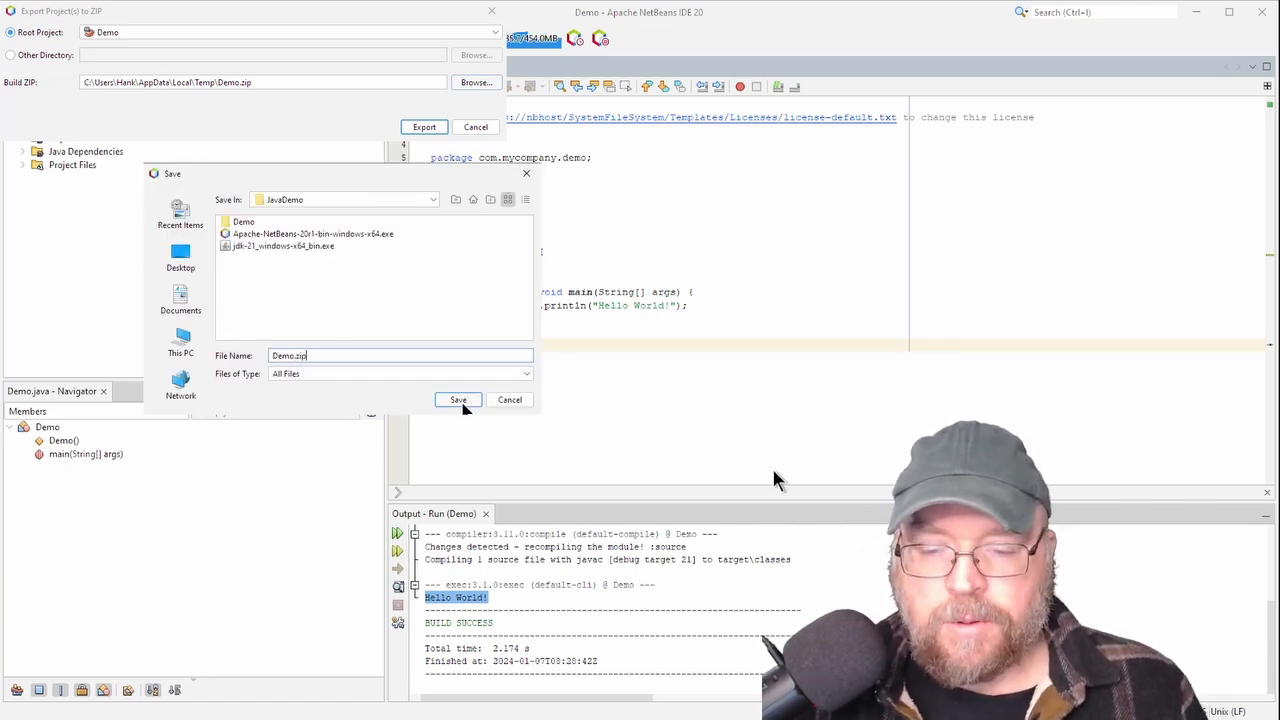
left_click(458, 399)
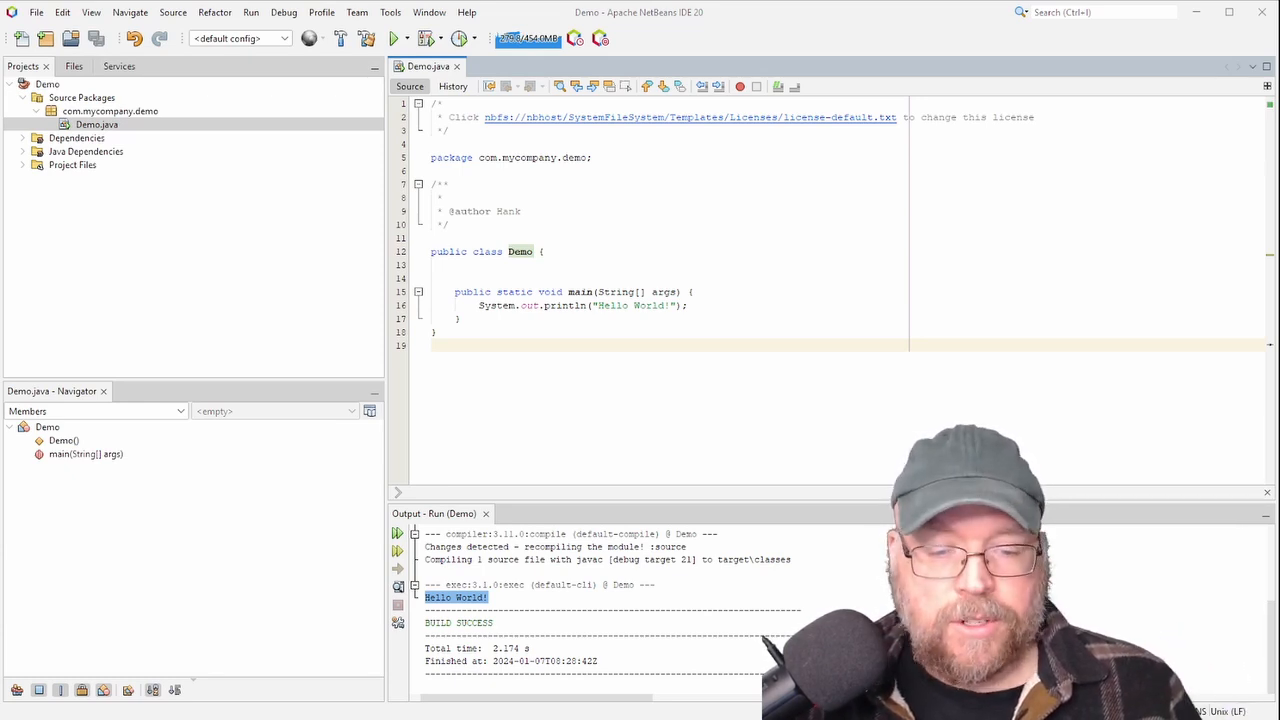
mouse_move(588, 540)
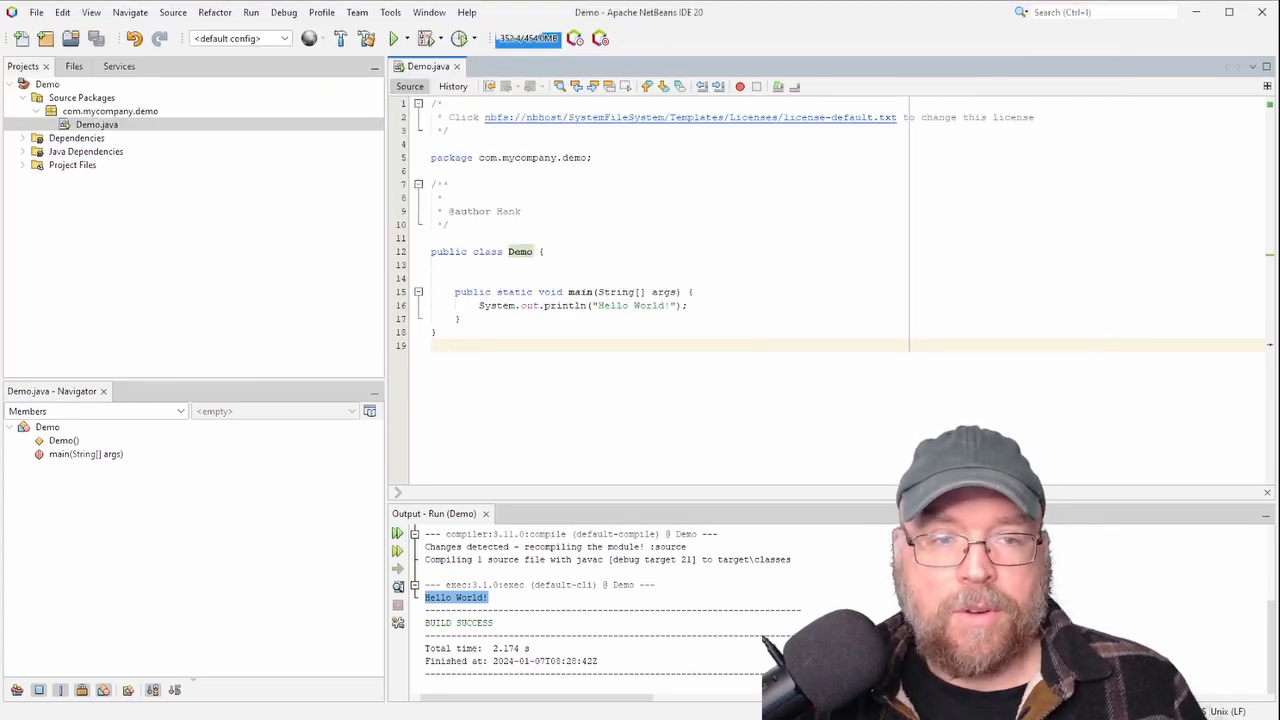
- Open the File menu to reach Import Project options such as From ZIP
left_click(15, 11)
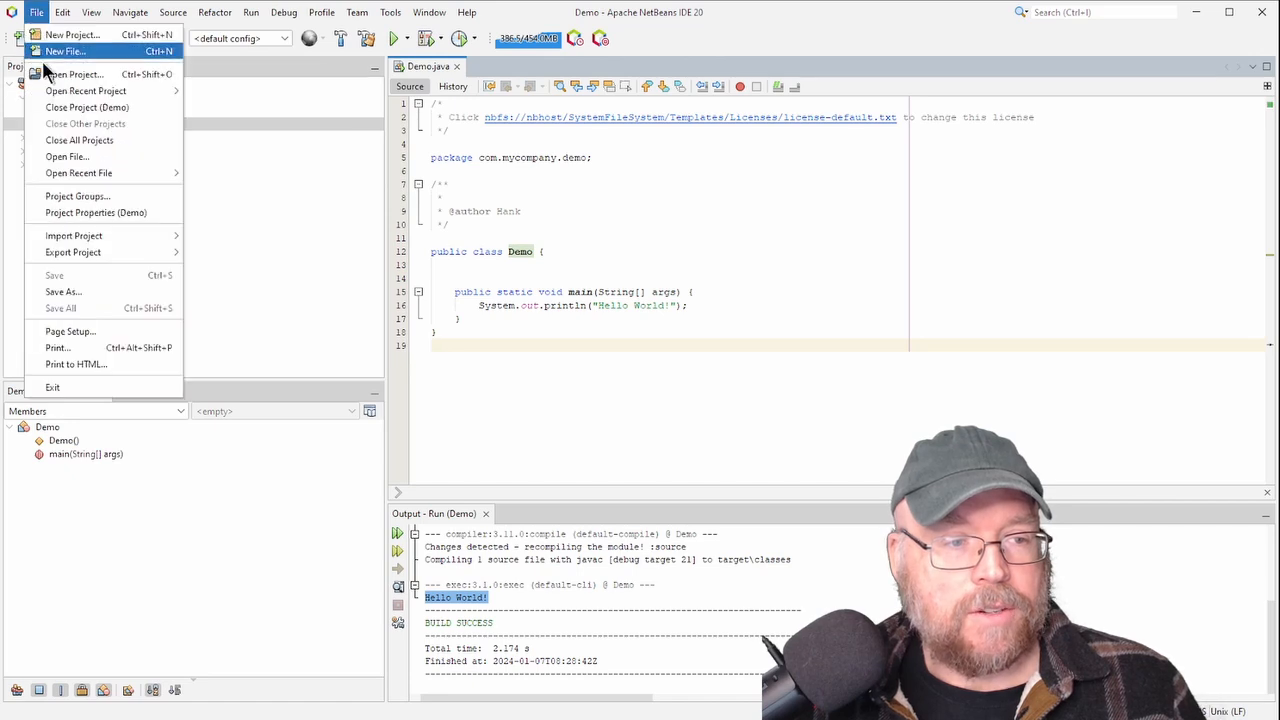
mouse_move(72, 236)
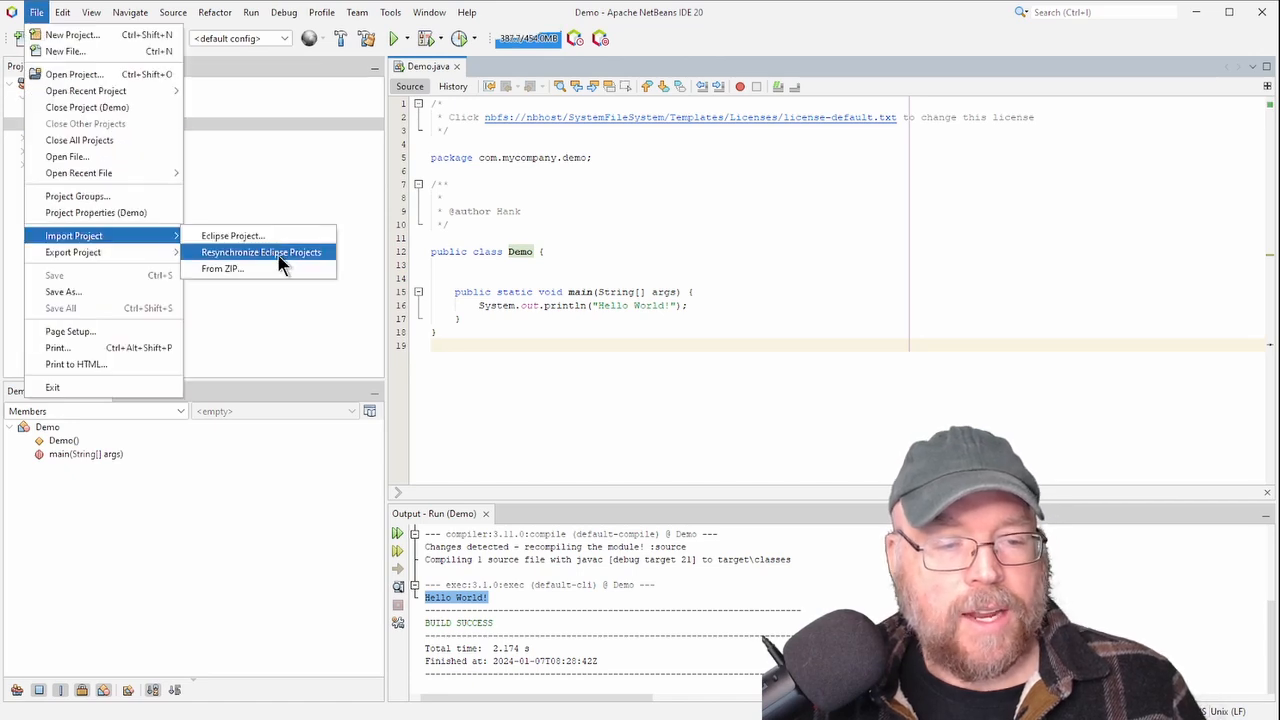
mouse_move(222, 268)
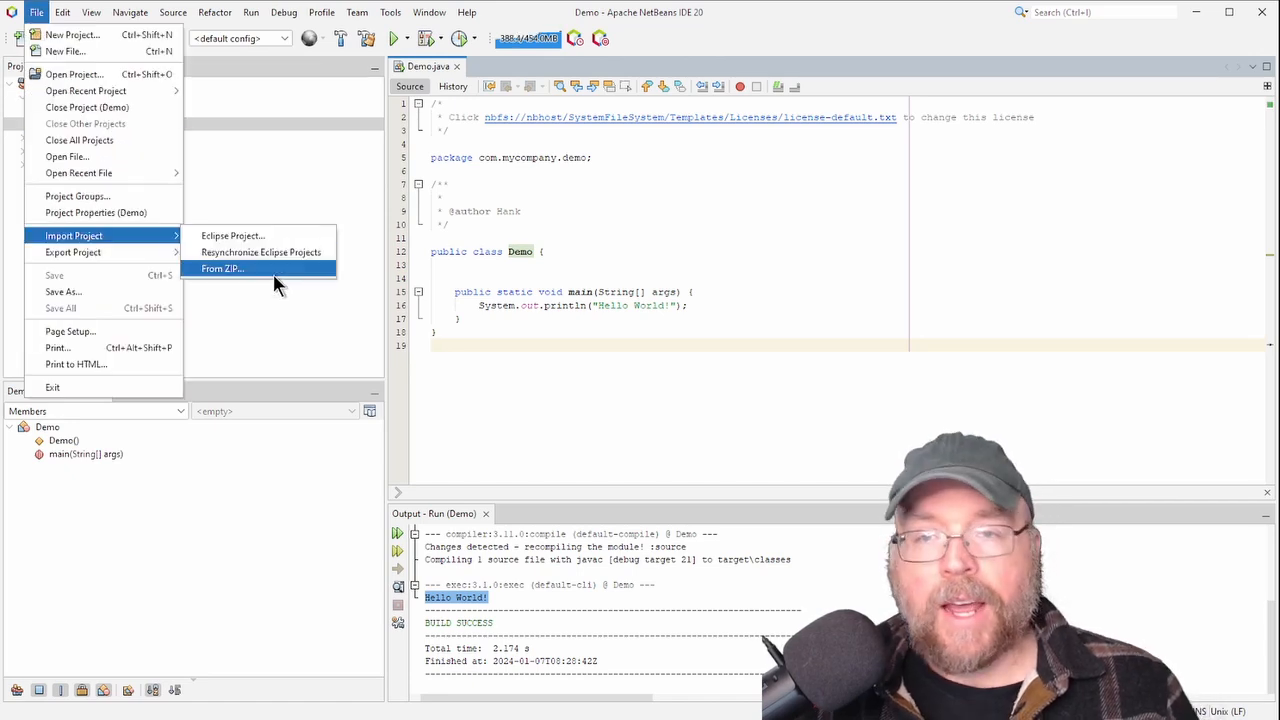